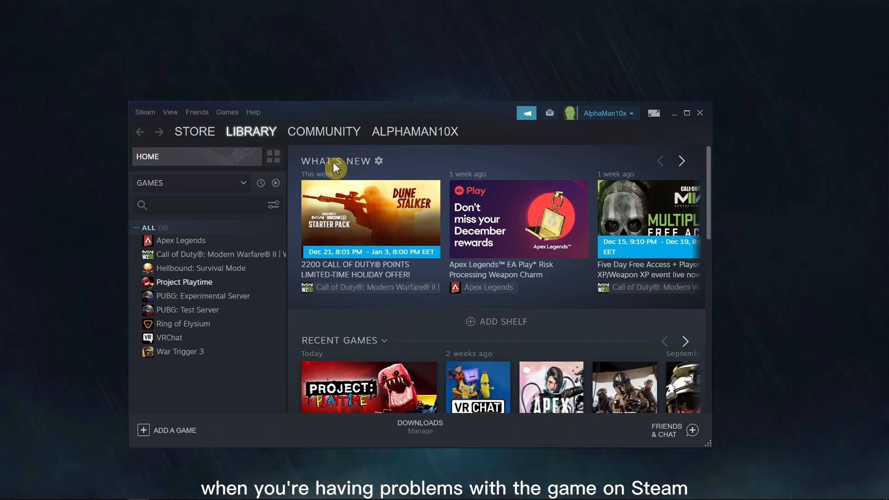
Open Project Playtime's Properties at Local Files, where Verify integrity of game files appears
{"action": "right_click", "coordinate": [184, 282]}
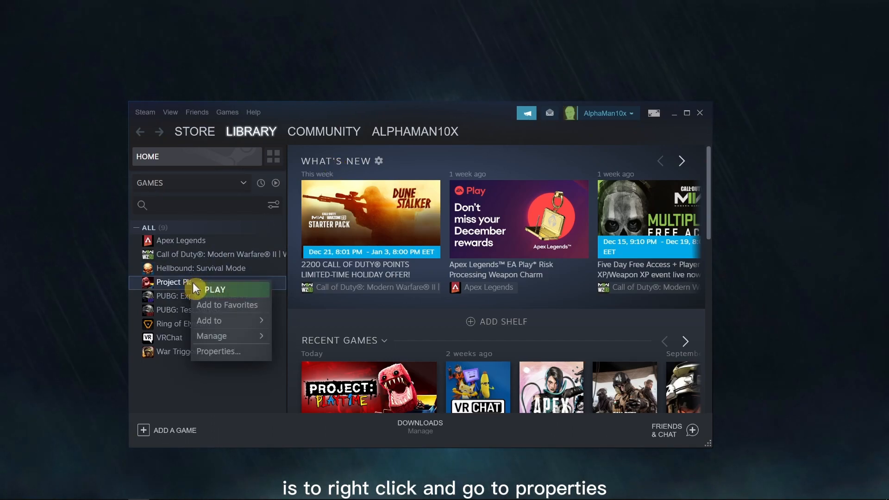
{"action": "mouse_move", "coordinate": [212, 336]}
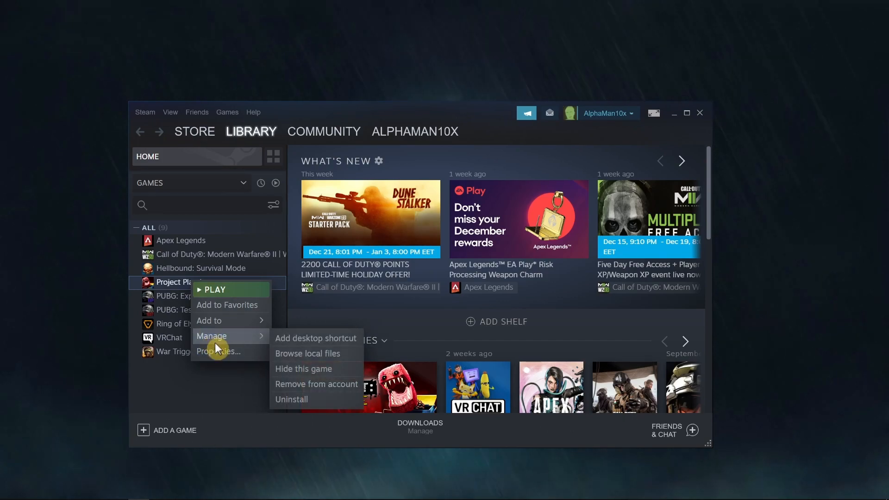
{"action": "left_click", "coordinate": [220, 352]}
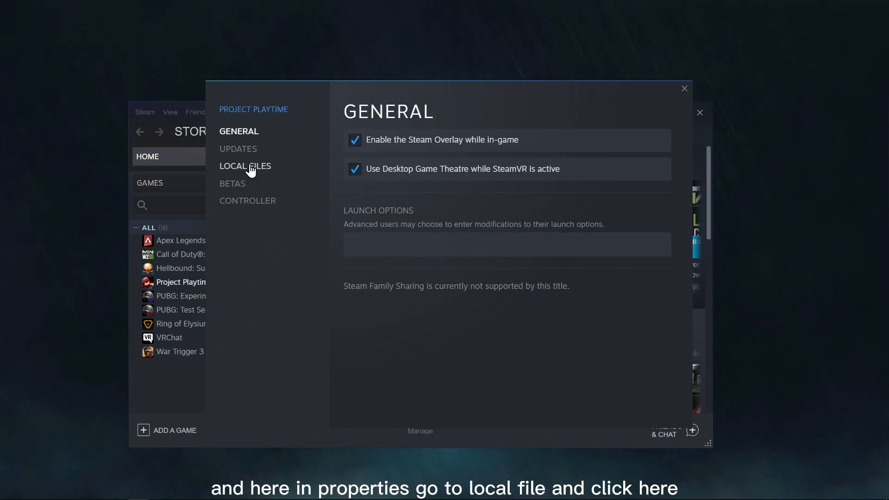
{"action": "left_click", "coordinate": [245, 165]}
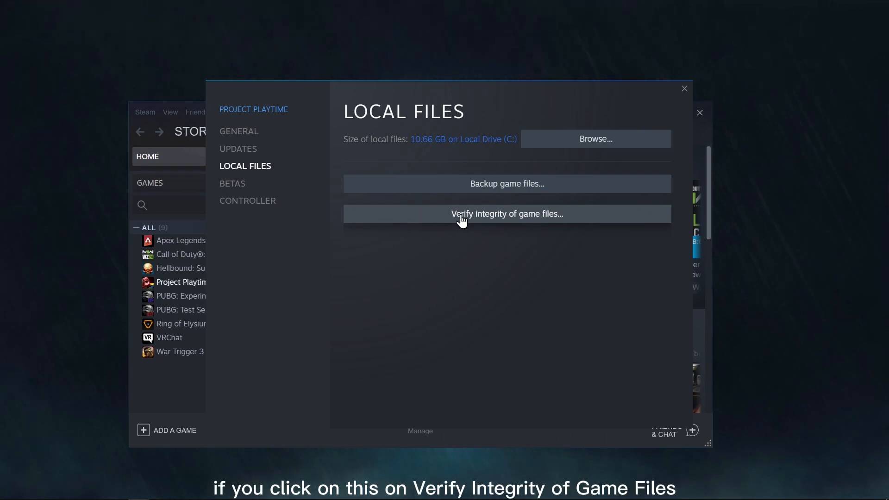
{"action": "mouse_move", "coordinate": [702, 197]}
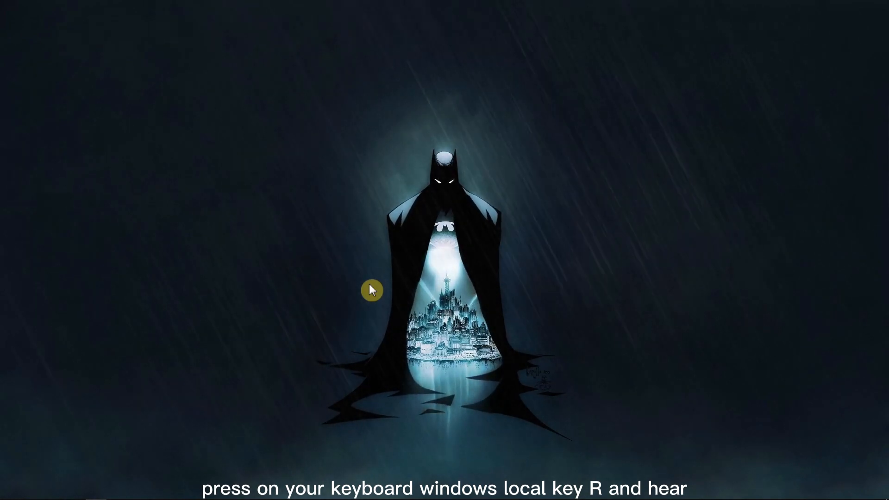
Launch Device Manager by running devmgmt.msc from the Run box
{"action": "key", "text": "win+r"}
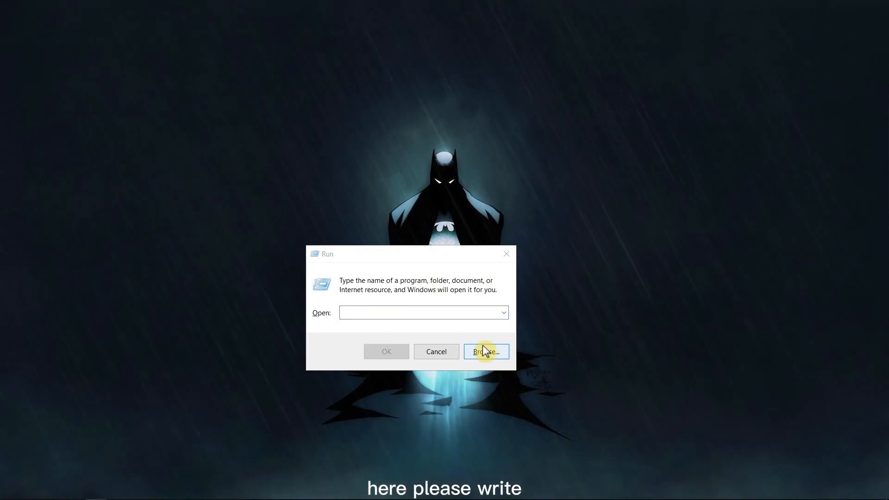
{"action": "type", "text": "d"}
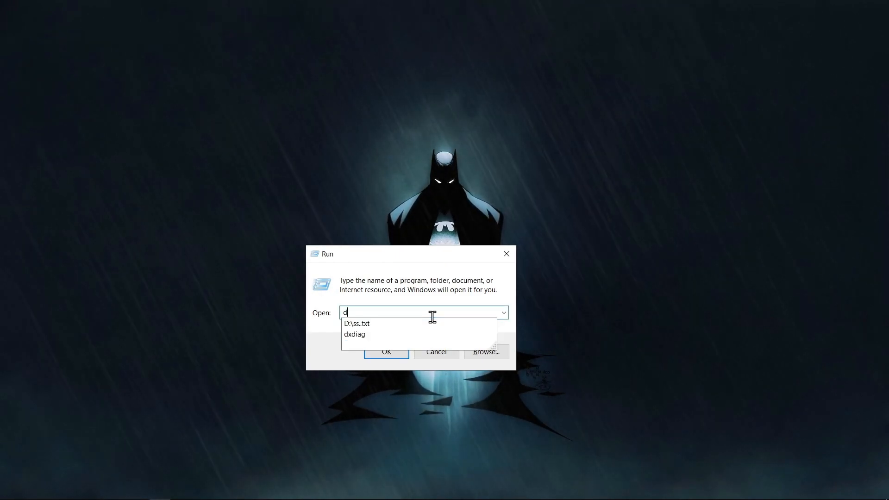
{"action": "type", "text": "evmgmt."}
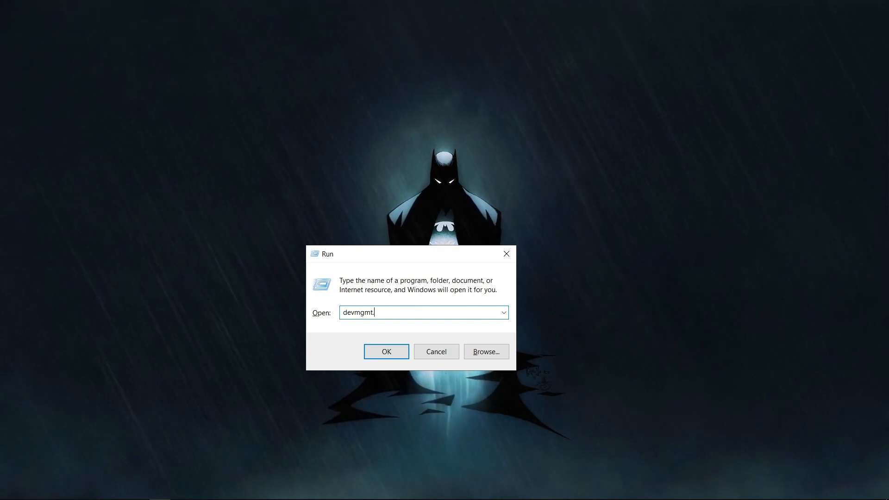
{"action": "left_click", "coordinate": [386, 351]}
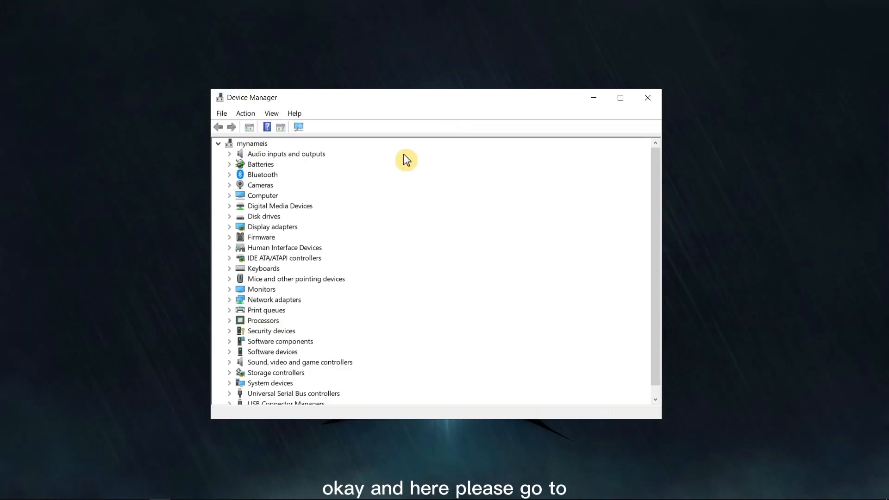
{"action": "mouse_move", "coordinate": [237, 199]}
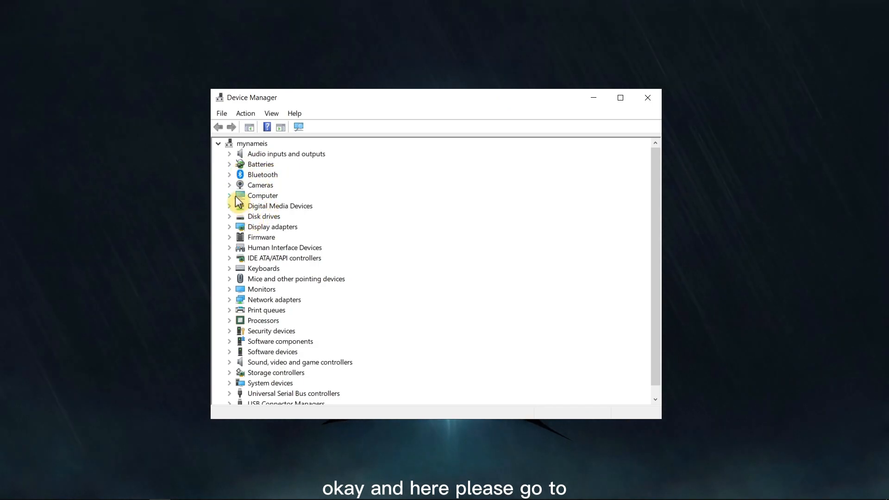
Expand Computer, start a driver update for ACPI x64-based PC, and expand Display adapters
{"action": "left_click", "coordinate": [229, 195]}
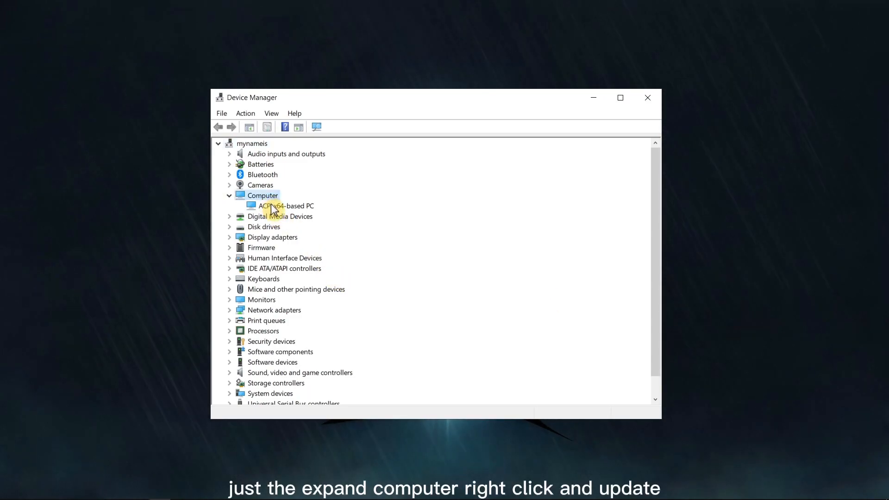
{"action": "right_click", "coordinate": [274, 205]}
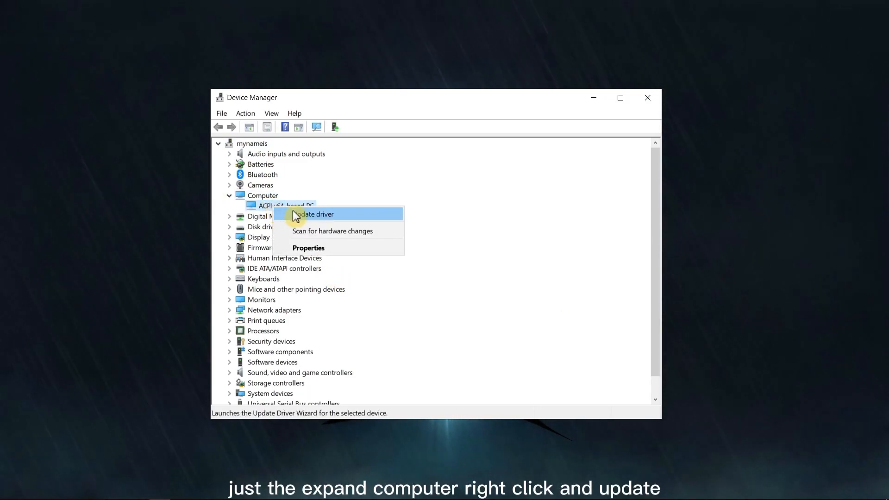
{"action": "left_click", "coordinate": [382, 238]}
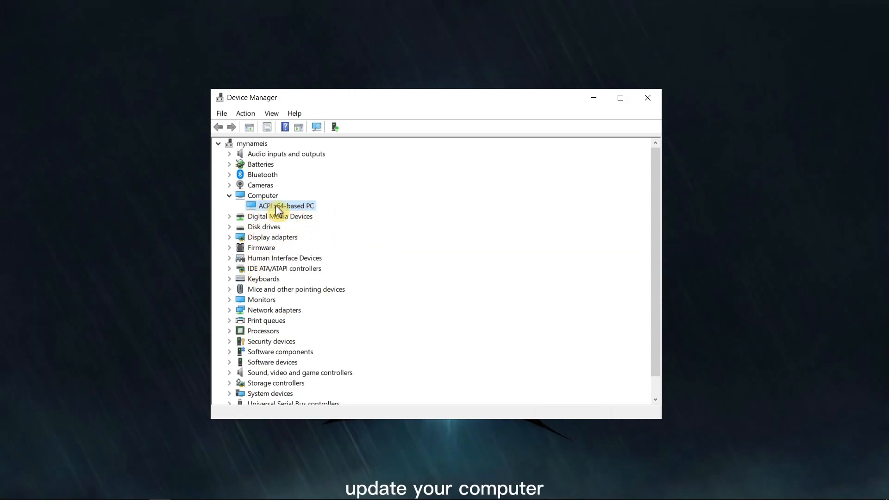
{"action": "left_click", "coordinate": [229, 237]}
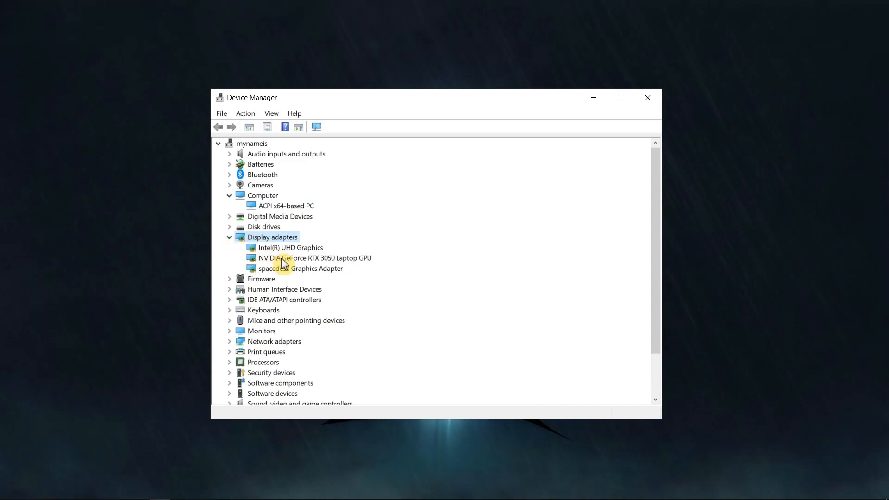
Install the NVIDIA GeForce RTX 3050 Laptop GPU driver from the compatible drivers list
{"action": "right_click", "coordinate": [314, 258]}
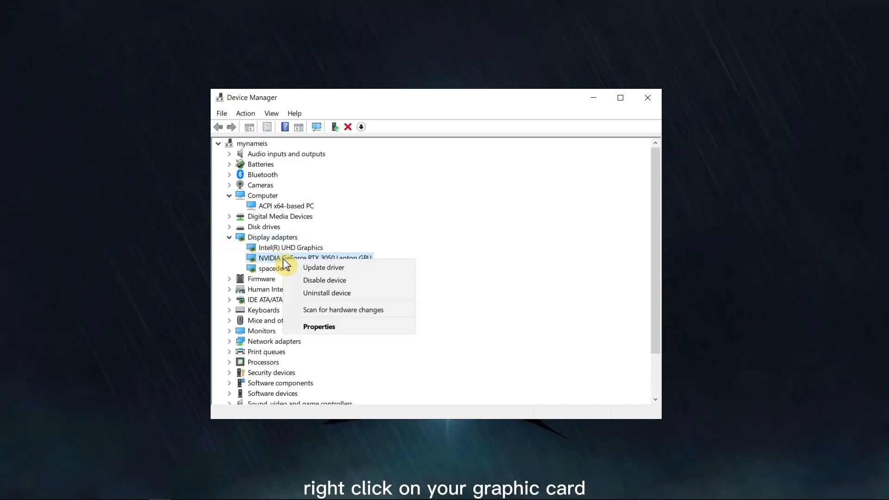
{"action": "left_click", "coordinate": [323, 267]}
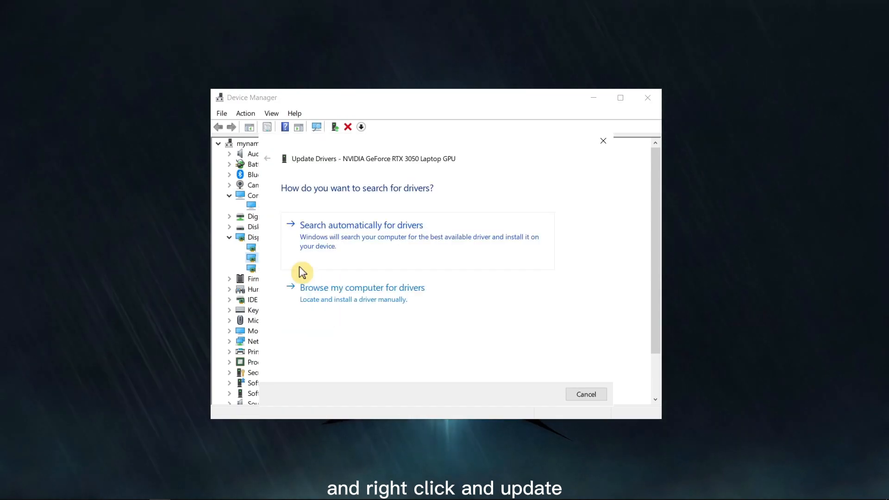
{"action": "left_click", "coordinate": [362, 287]}
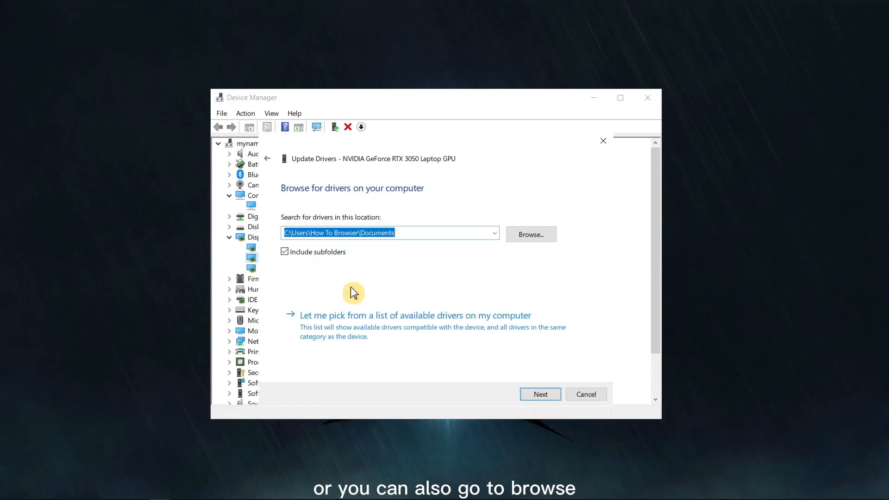
{"action": "left_click", "coordinate": [414, 315]}
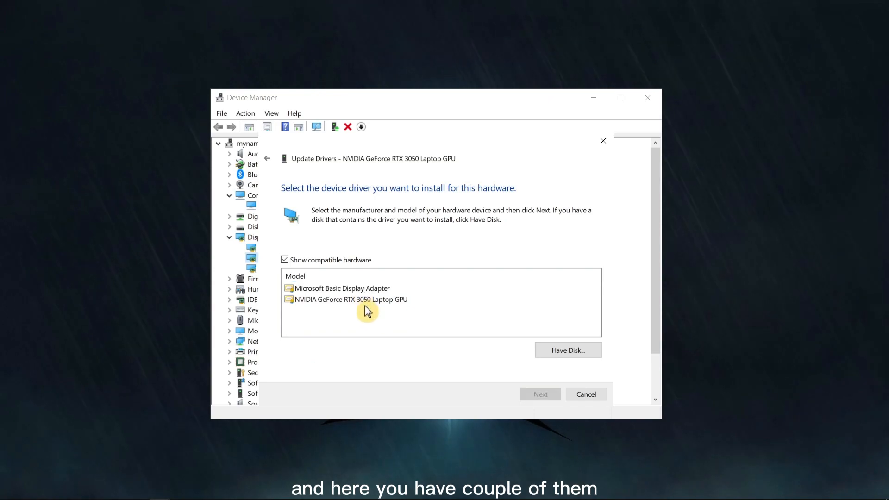
{"action": "left_click", "coordinate": [349, 300]}
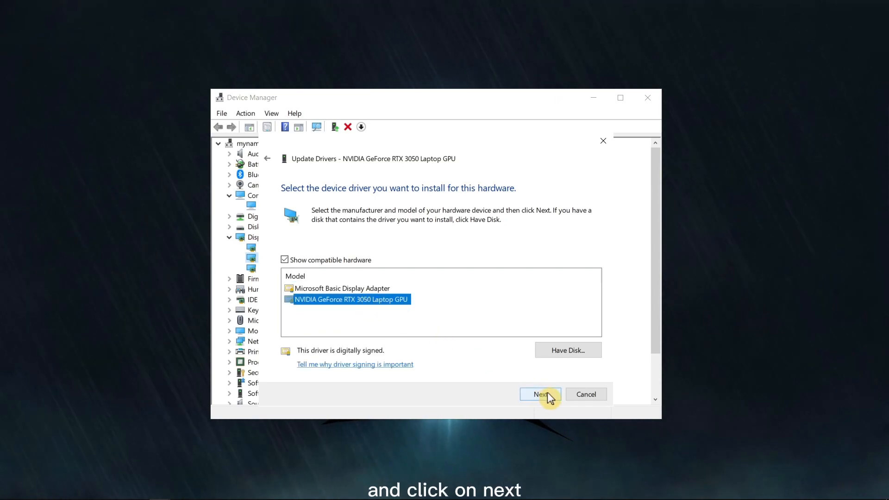
{"action": "left_click", "coordinate": [538, 394]}
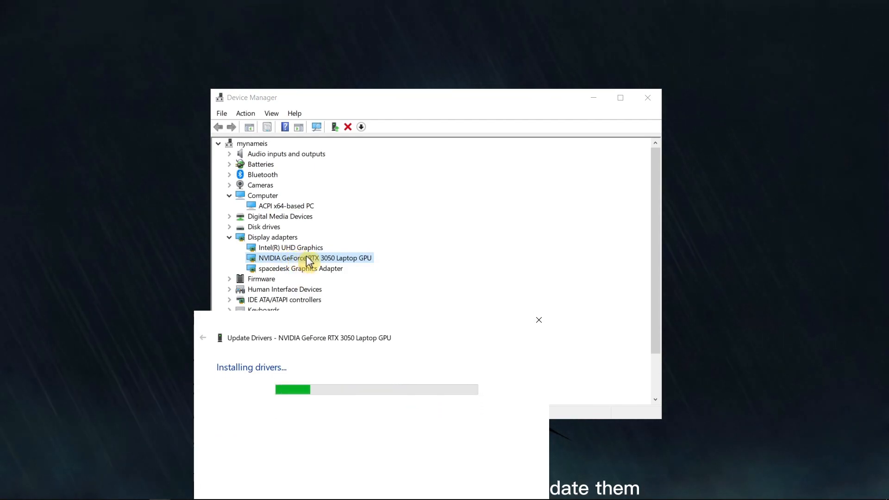
{"action": "left_click", "coordinate": [538, 320]}
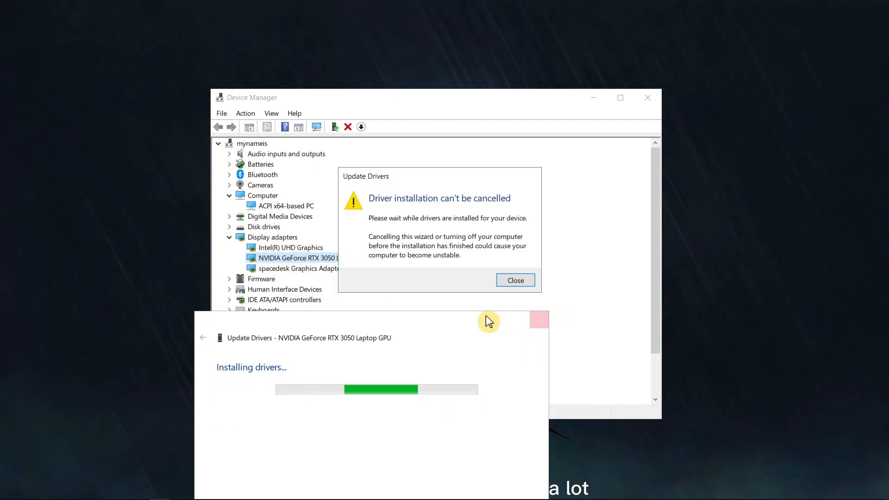
{"action": "left_click", "coordinate": [514, 280]}
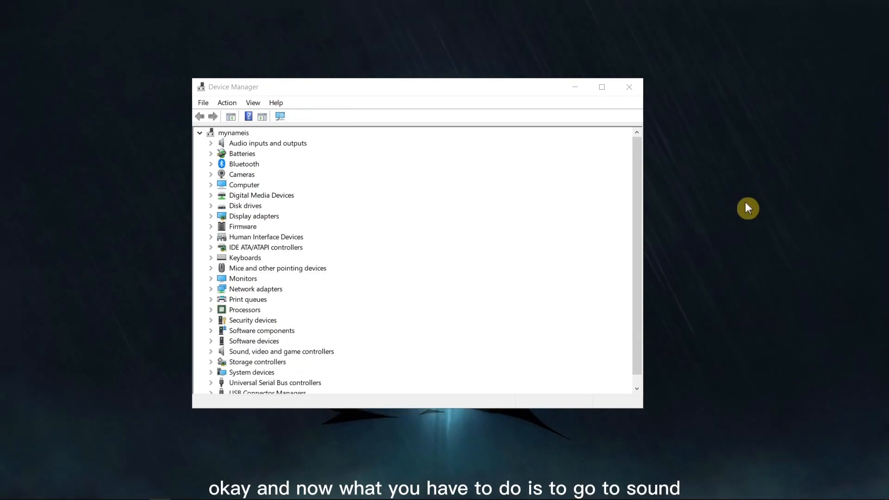
Inspect NVIDIA High Definition Audio under Sound, video and game controllers, then close Device Manager
{"action": "left_click", "coordinate": [281, 350]}
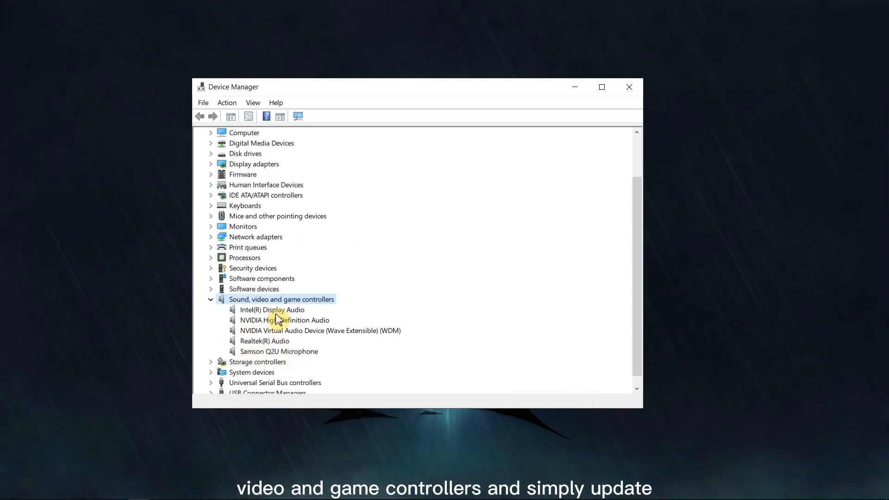
{"action": "left_click", "coordinate": [298, 116]}
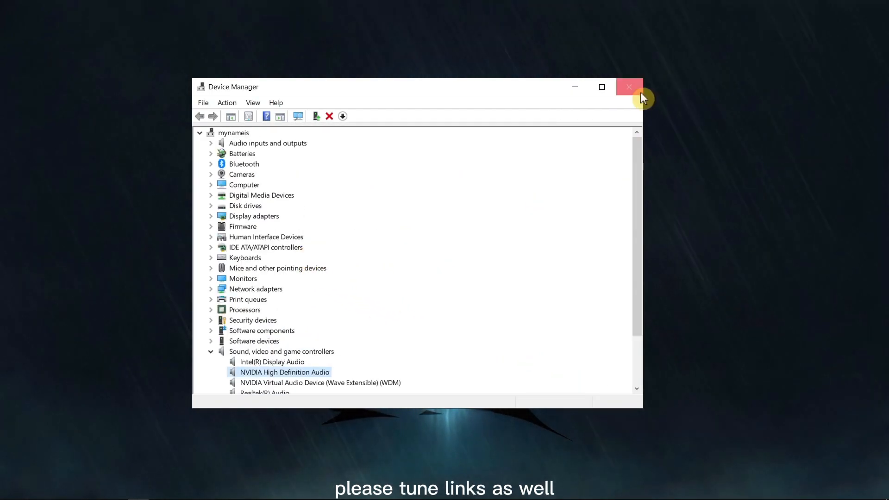
{"action": "left_click", "coordinate": [629, 87]}
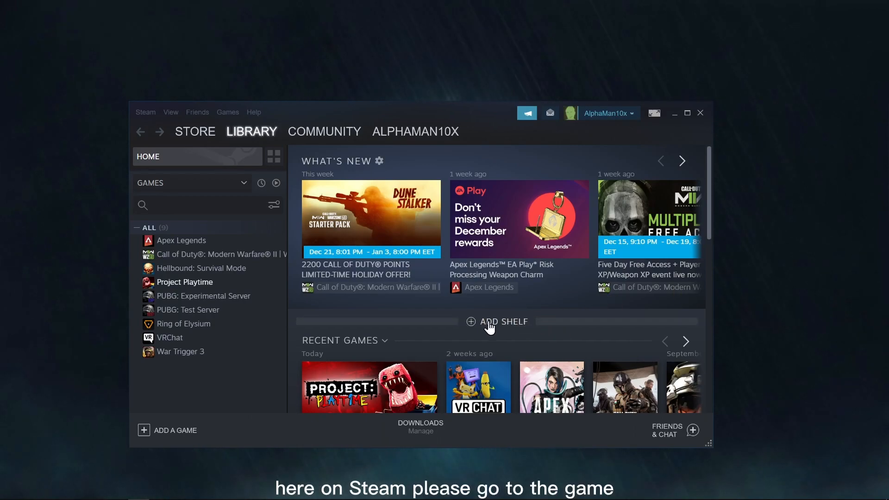
Browse Project Playtime's install folder from its Properties Local Files section
{"action": "right_click", "coordinate": [184, 282]}
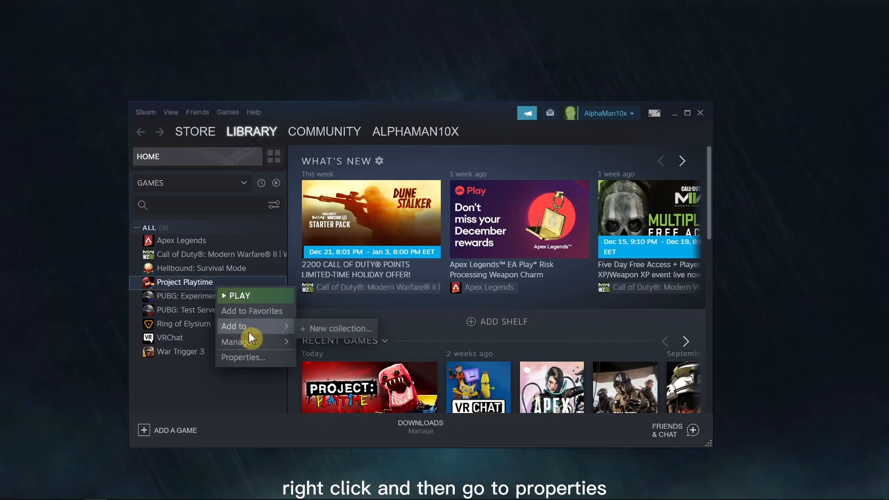
{"action": "left_click", "coordinate": [243, 357]}
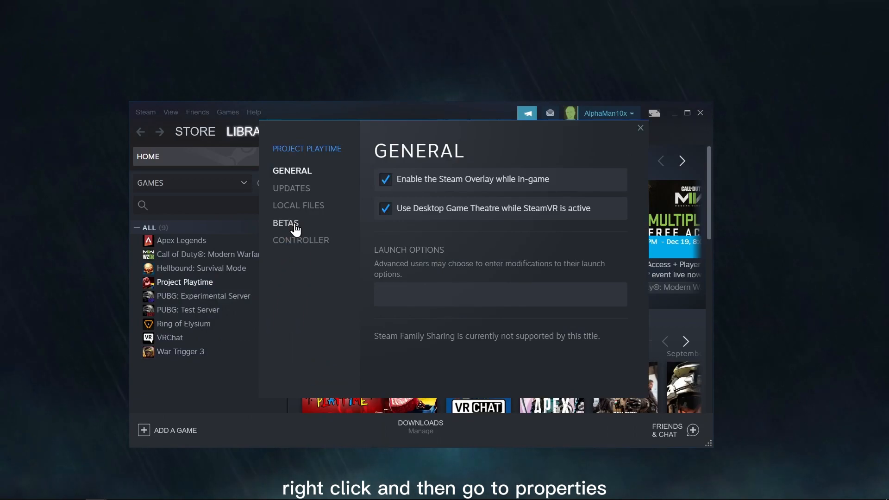
{"action": "left_click", "coordinate": [298, 205]}
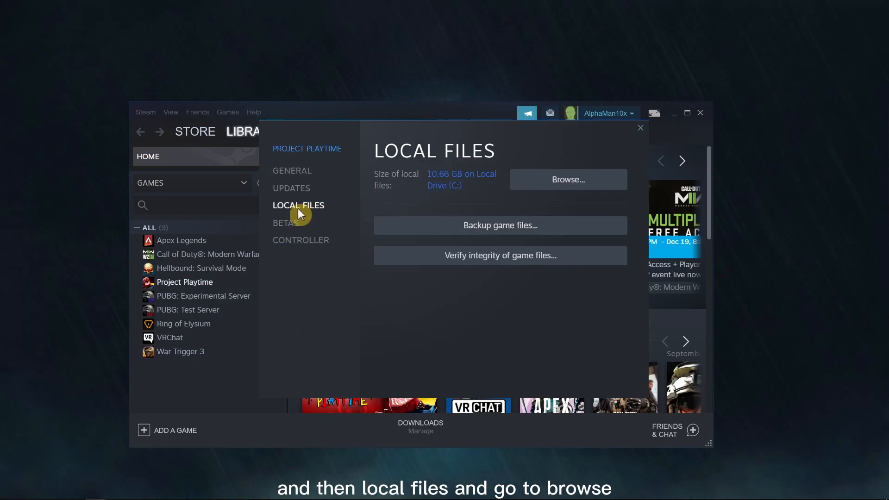
{"action": "mouse_move", "coordinate": [542, 192]}
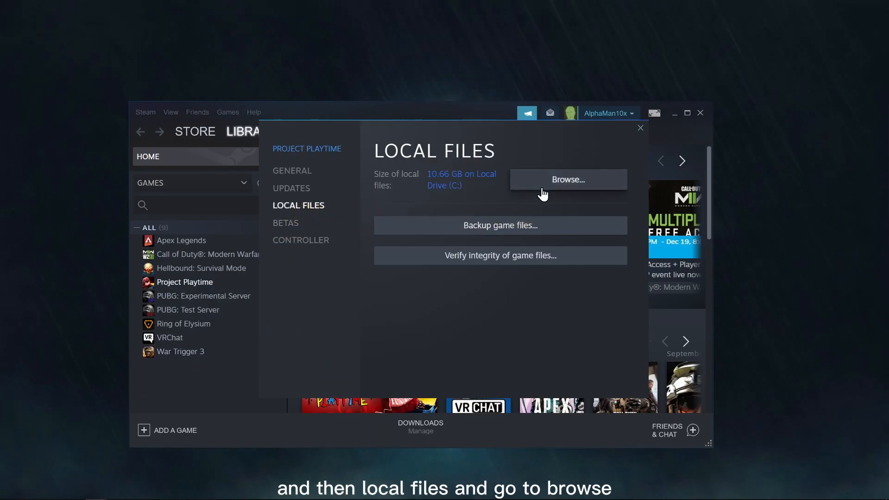
{"action": "left_click", "coordinate": [567, 180]}
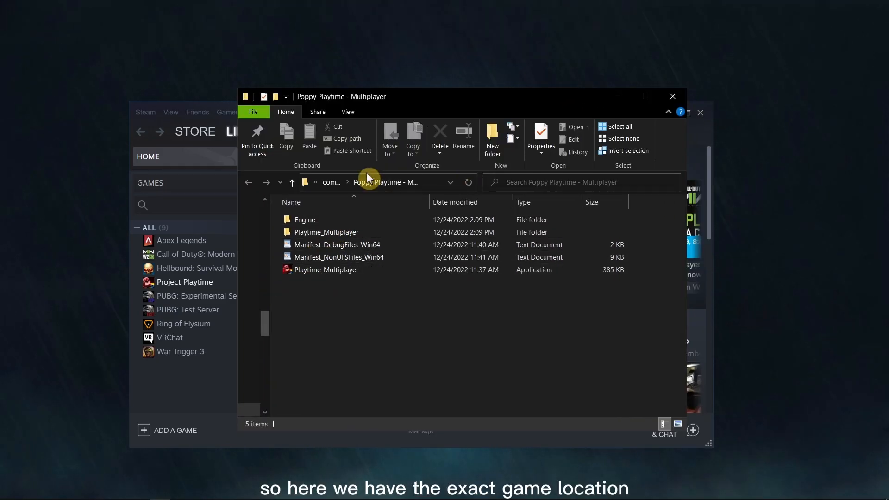
Open Properties for Playtime_Multiplayer.exe in the game folder
{"action": "right_click", "coordinate": [326, 269]}
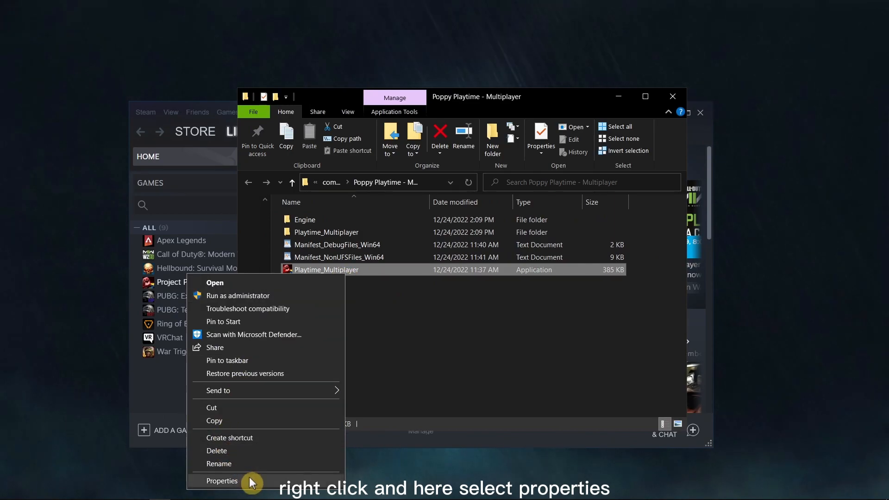
{"action": "left_click", "coordinate": [222, 480]}
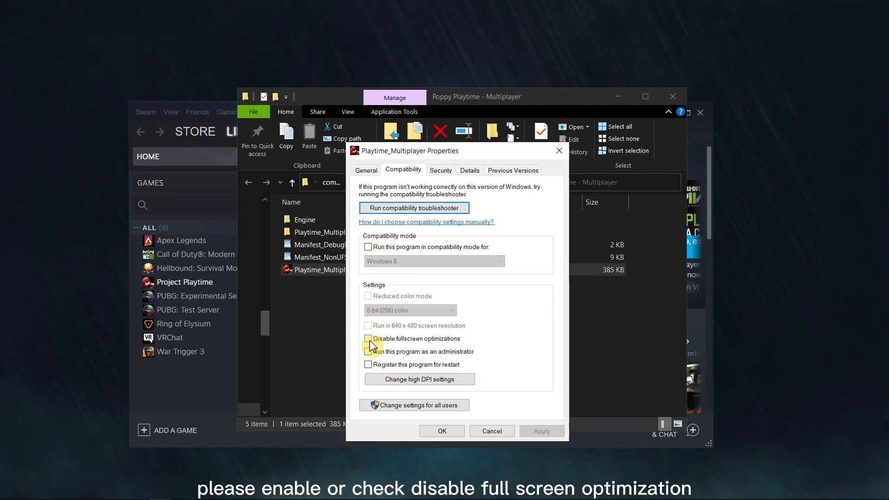
Disable fullscreen optimizations and enable Run as administrator for Playtime_Multiplayer, leaving compatibility mode off
{"action": "left_click", "coordinate": [368, 338]}
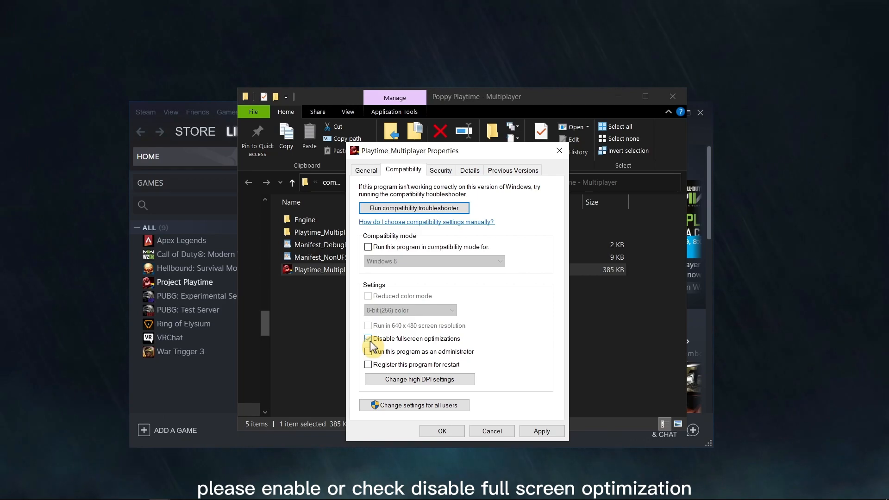
{"action": "left_click", "coordinate": [367, 339]}
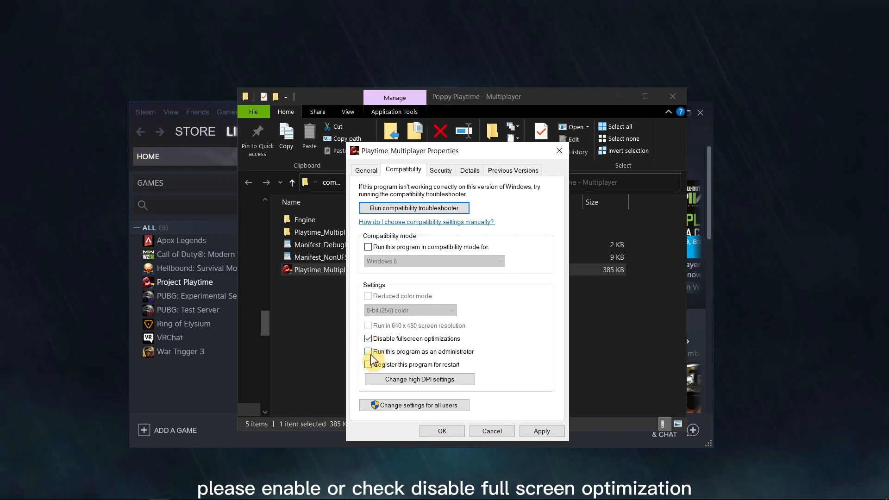
{"action": "left_click", "coordinate": [367, 351]}
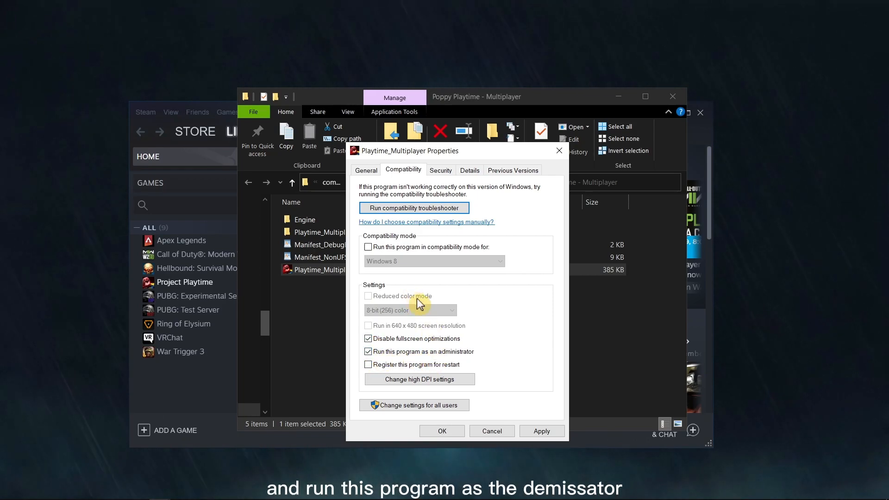
{"action": "left_click", "coordinate": [368, 247]}
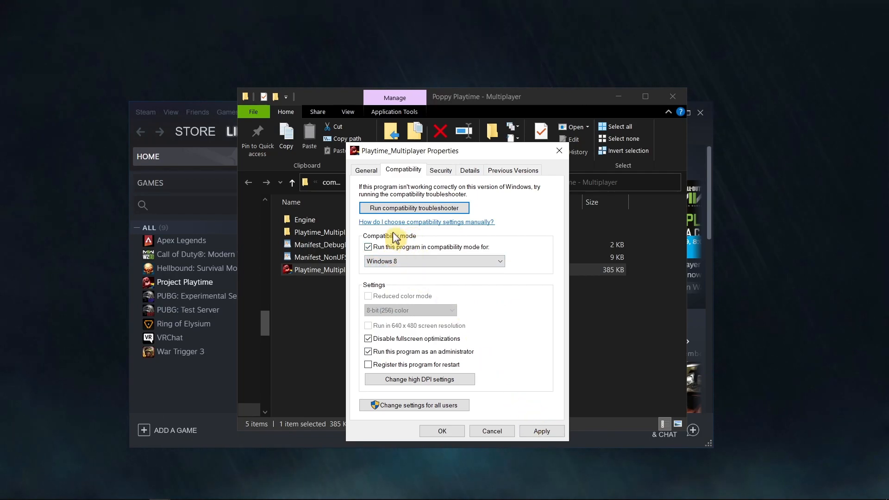
{"action": "left_click", "coordinate": [368, 246]}
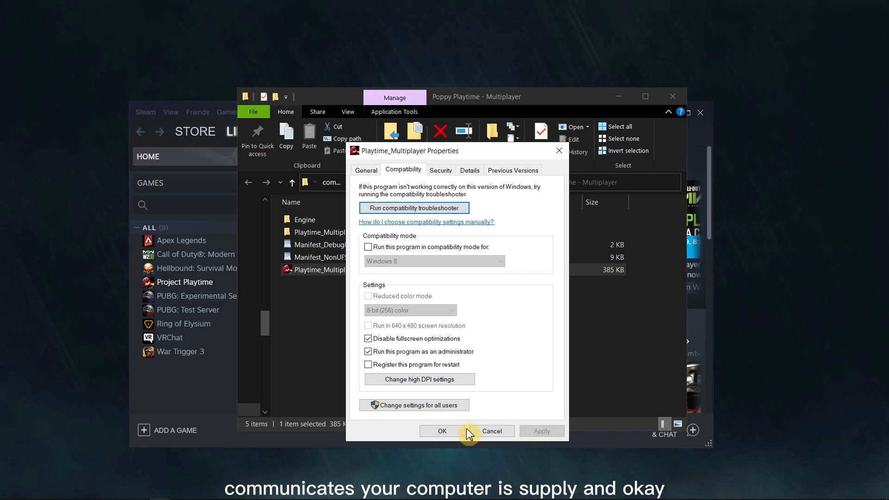
{"action": "left_click", "coordinate": [442, 431]}
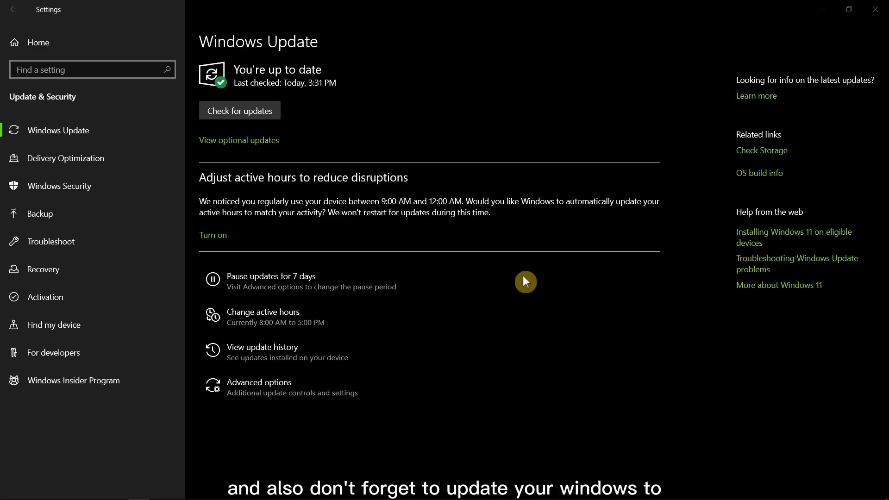
{"action": "mouse_move", "coordinate": [252, 134]}
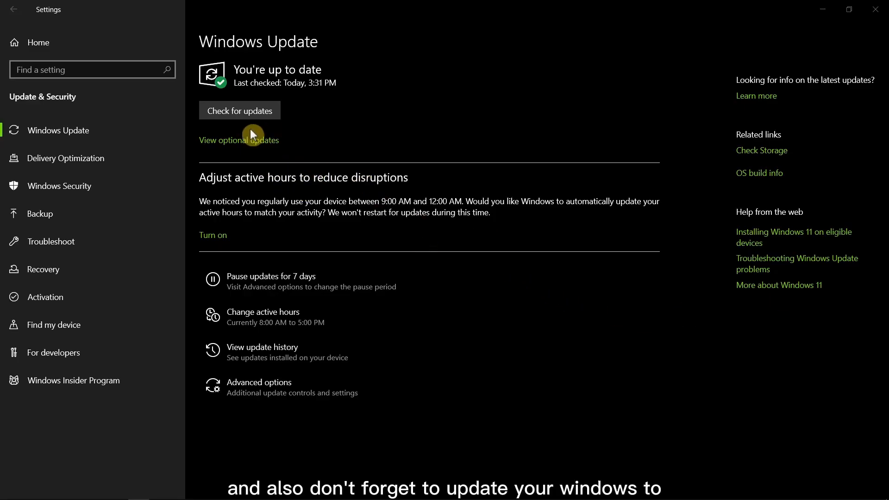
{"action": "mouse_move", "coordinate": [250, 126]}
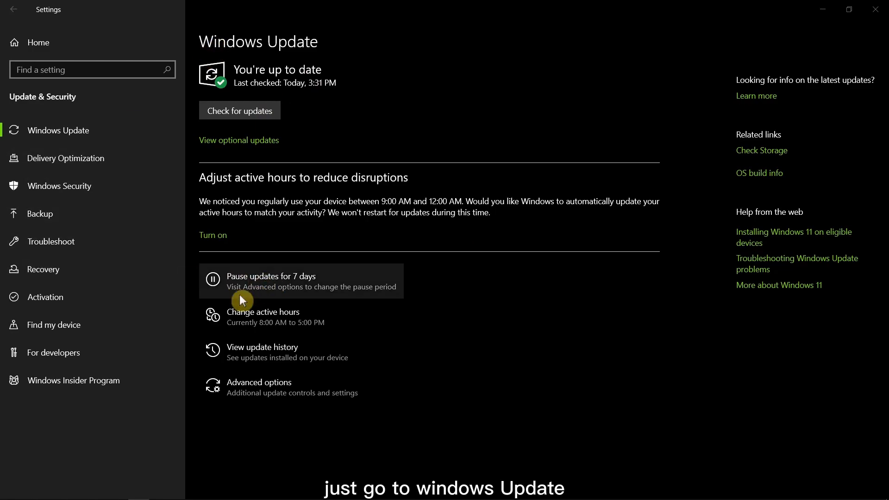
{"action": "mouse_move", "coordinate": [174, 136]}
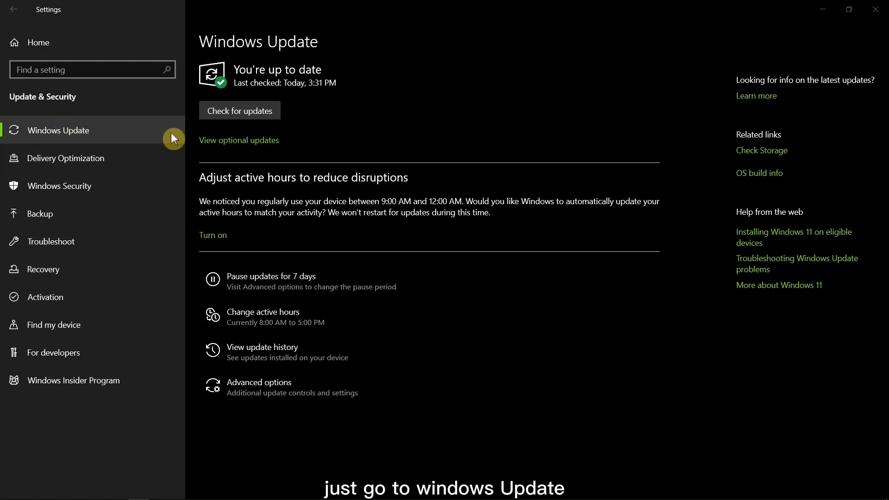
{"action": "mouse_move", "coordinate": [60, 138]}
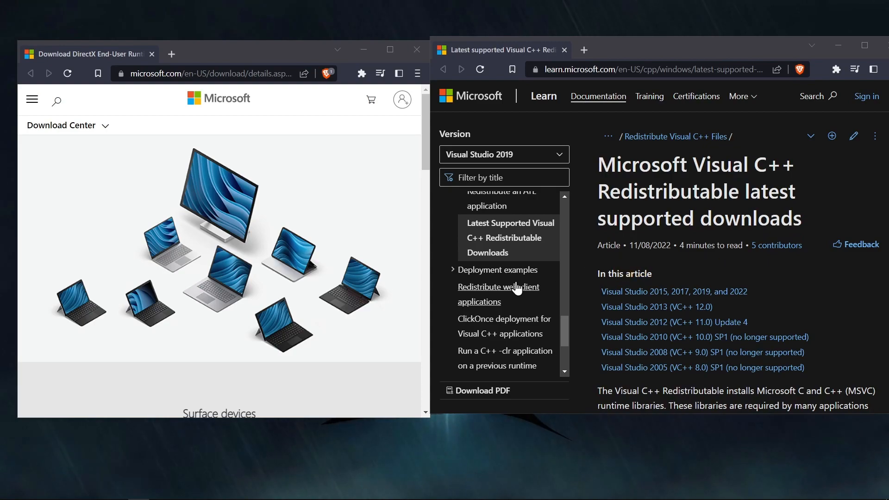
Scroll to the DirectX Download button and the Visual C++ X64 vc_redist link
{"action": "scroll", "scroll_direction": "down", "scroll_amount": 3}
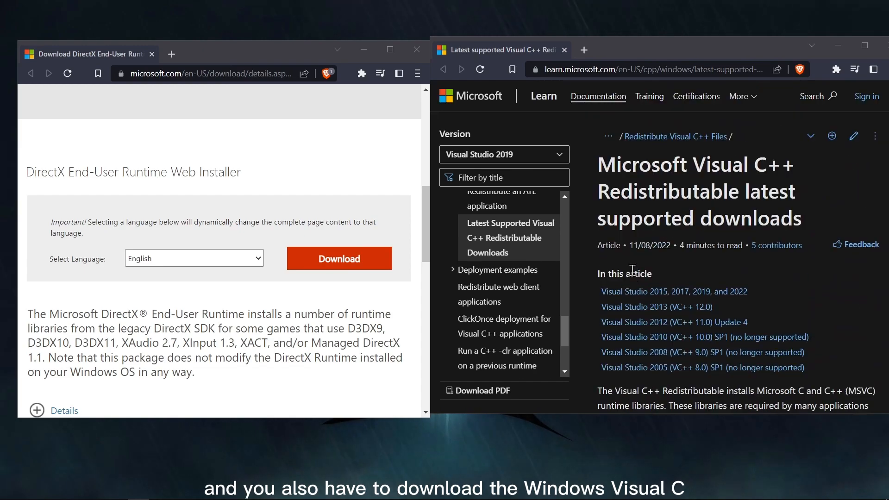
{"action": "mouse_move", "coordinate": [787, 177]}
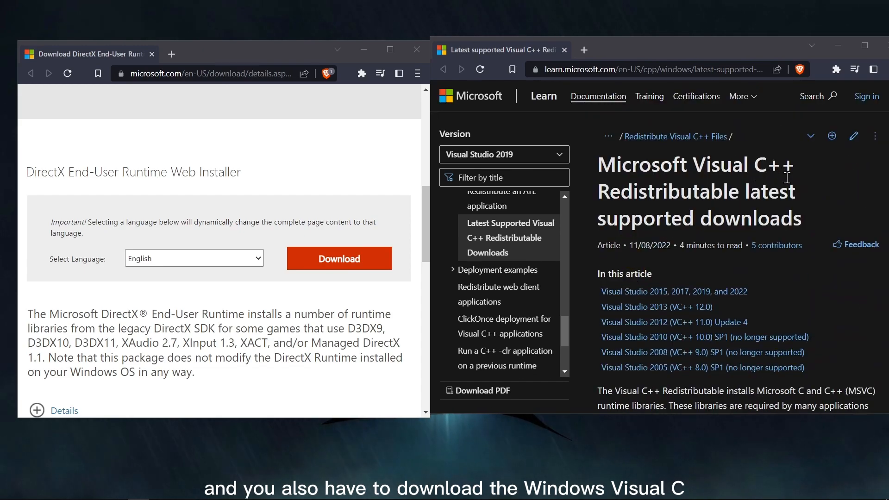
{"action": "scroll", "scroll_direction": "down", "scroll_amount": 3}
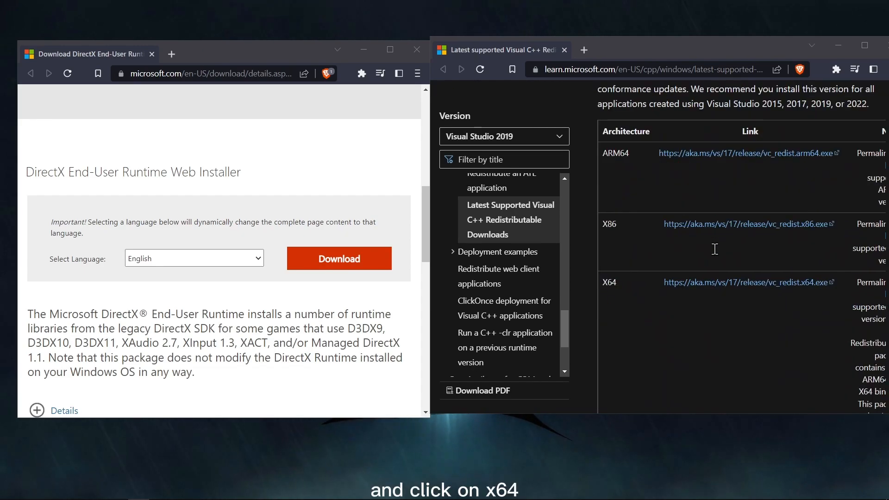
{"action": "mouse_move", "coordinate": [747, 281]}
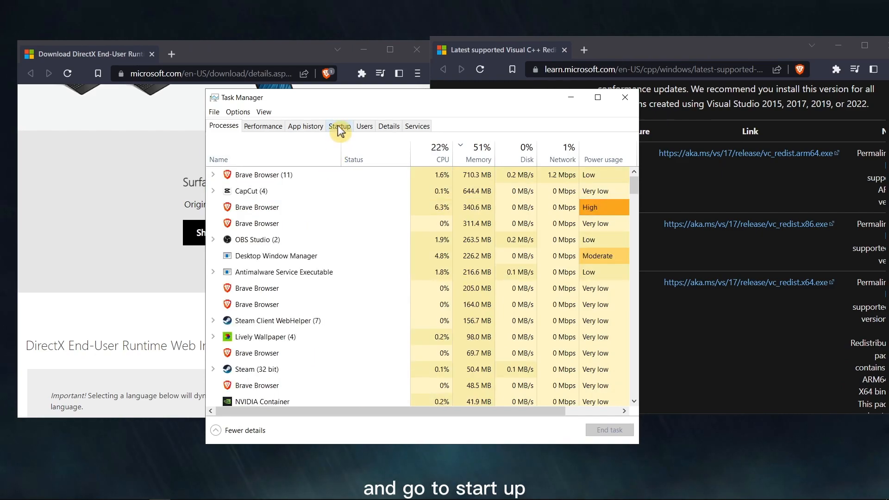
Disable WhatsApp from launching at startup and close Task Manager
{"action": "left_click", "coordinate": [339, 126]}
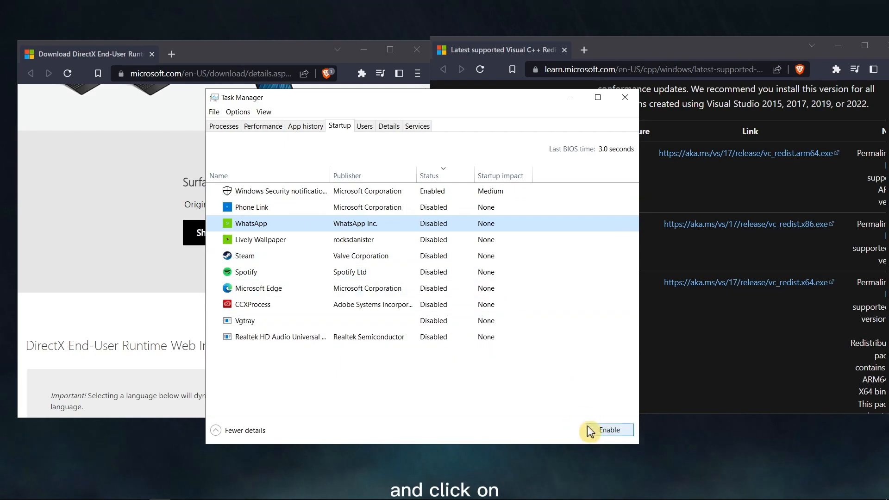
{"action": "left_click", "coordinate": [608, 430]}
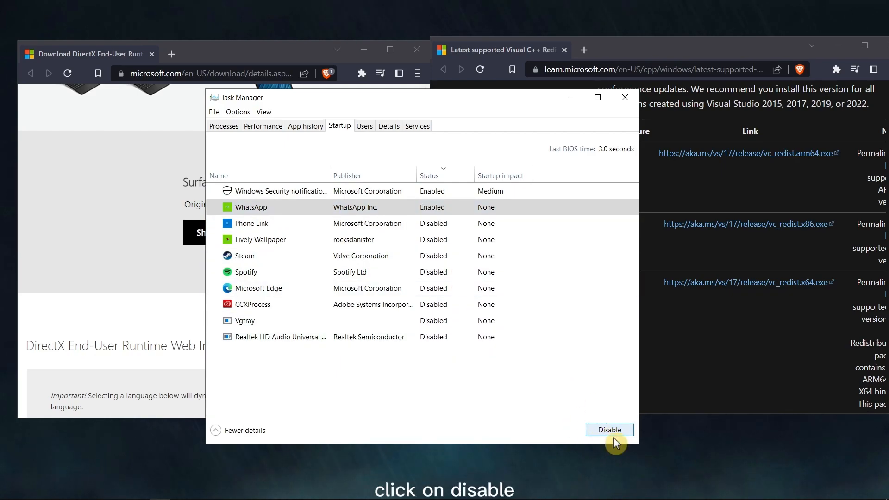
{"action": "left_click", "coordinate": [609, 430]}
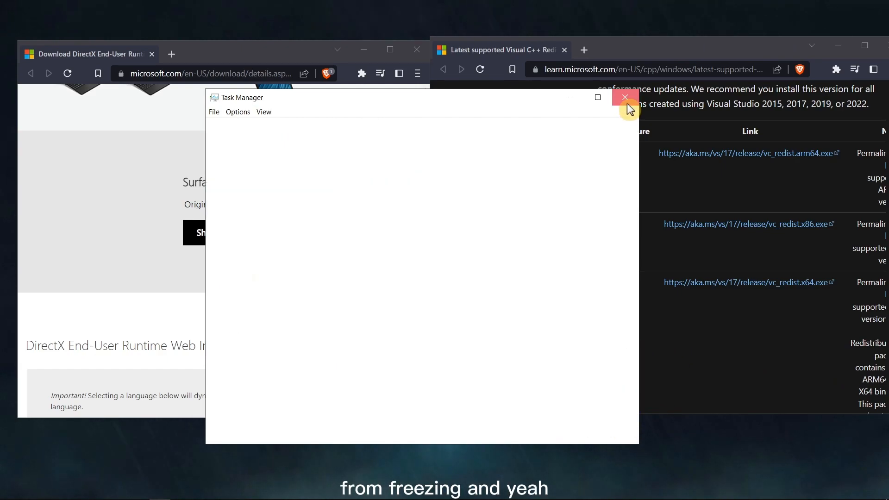
{"action": "left_click", "coordinate": [624, 98]}
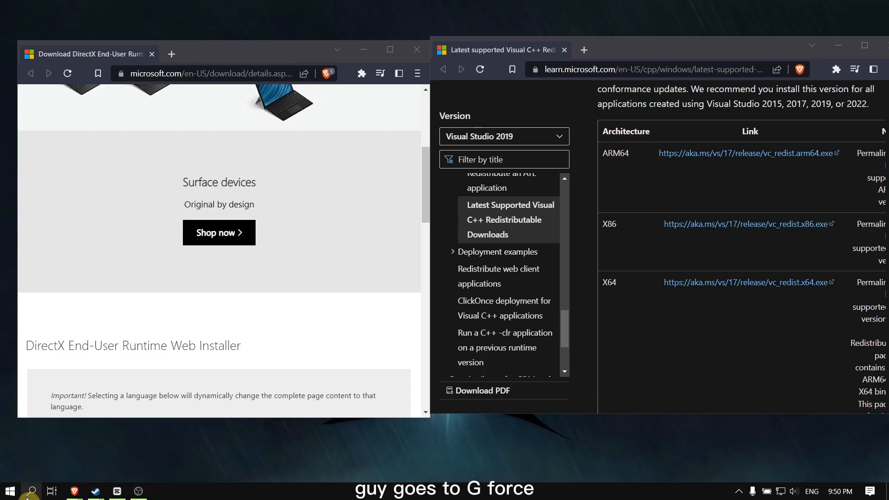
Search for GeForce Experience and confirm Game Ready Driver 527.56 is installed on Drivers
{"action": "type", "text": "geForce Experience"}
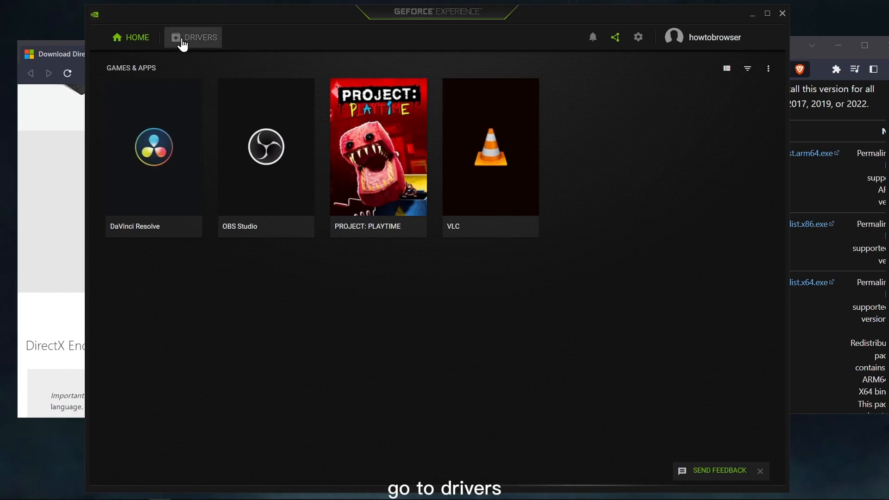
{"action": "left_click", "coordinate": [200, 37]}
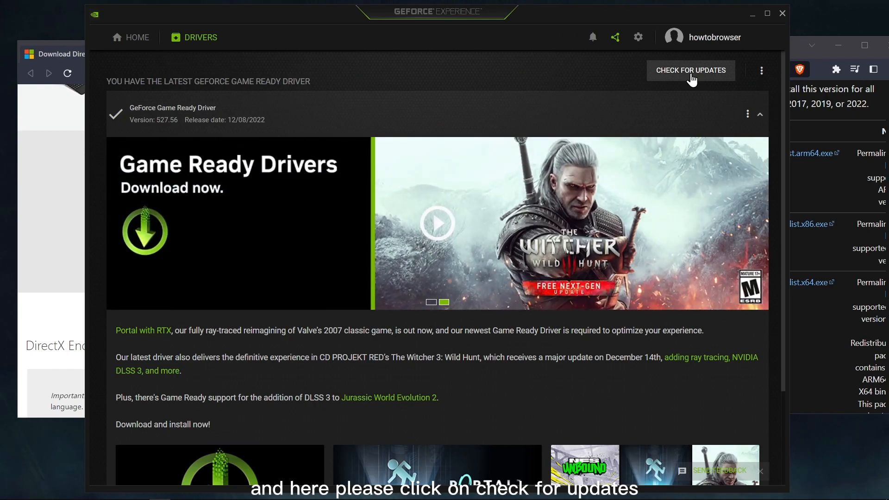
{"action": "mouse_move", "coordinate": [653, 87]}
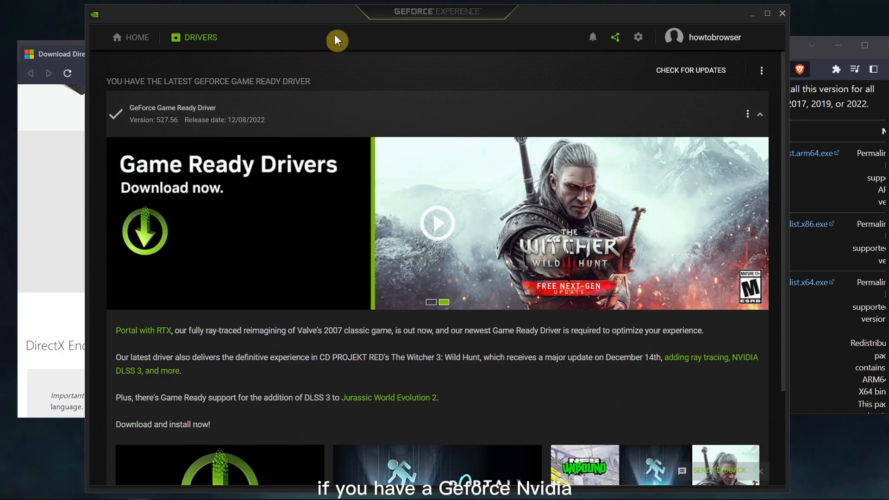
{"action": "mouse_move", "coordinate": [353, 45]}
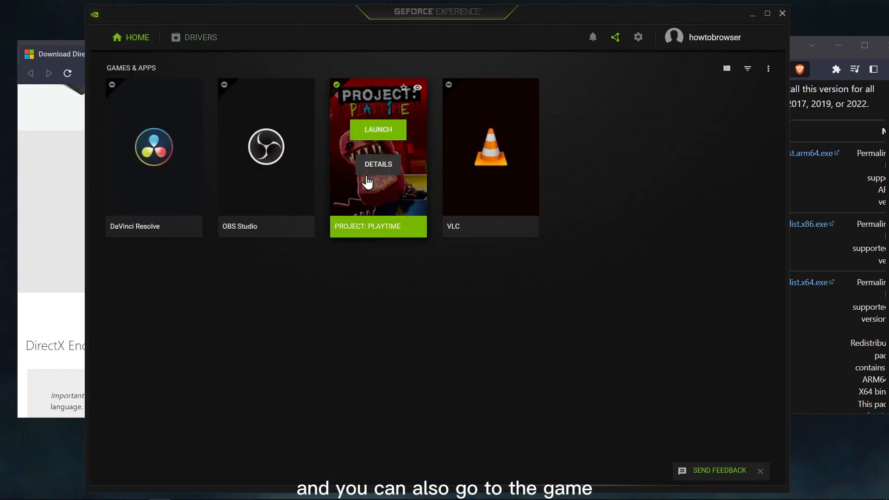
Slide Project: Playtime's custom optimization fully to Performance and apply the settings
{"action": "left_click", "coordinate": [378, 164]}
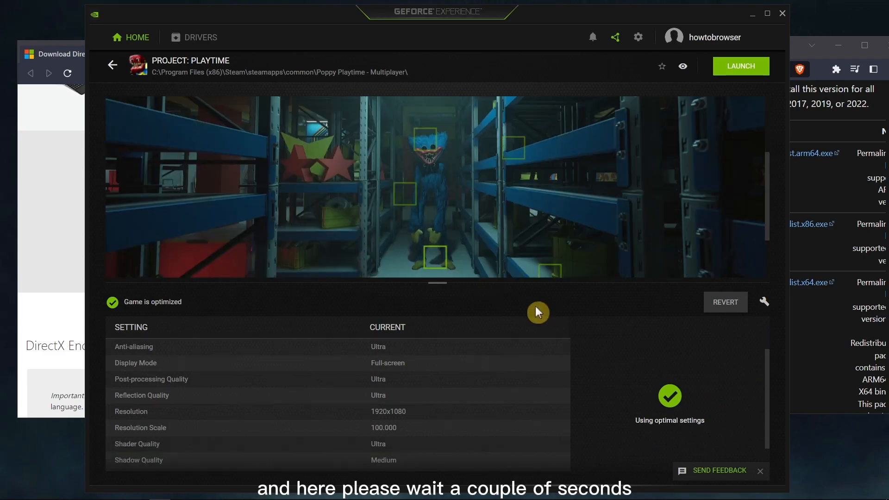
{"action": "mouse_move", "coordinate": [763, 302]}
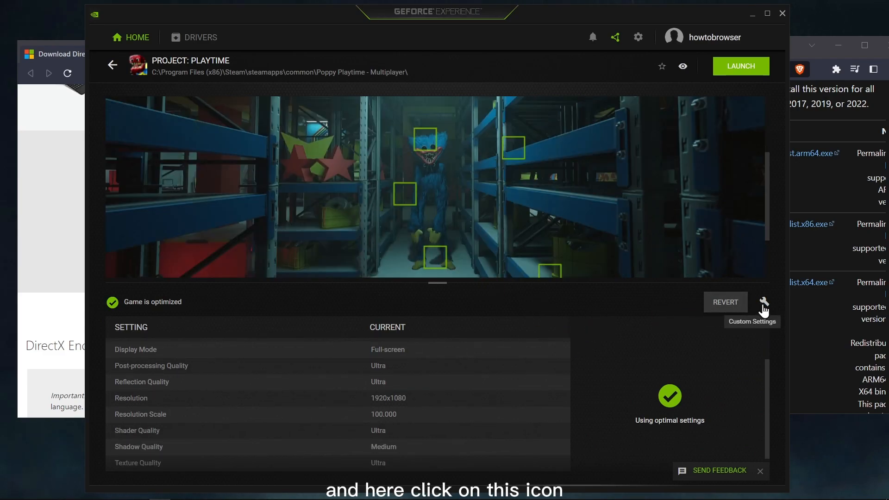
{"action": "left_click", "coordinate": [763, 303]}
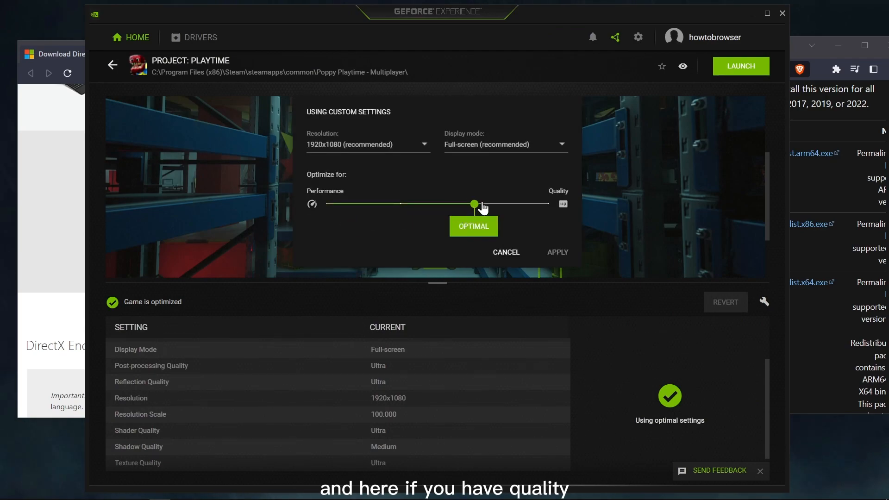
{"action": "left_click_drag", "start_coordinate": [474, 205], "coordinate": [547, 204]}
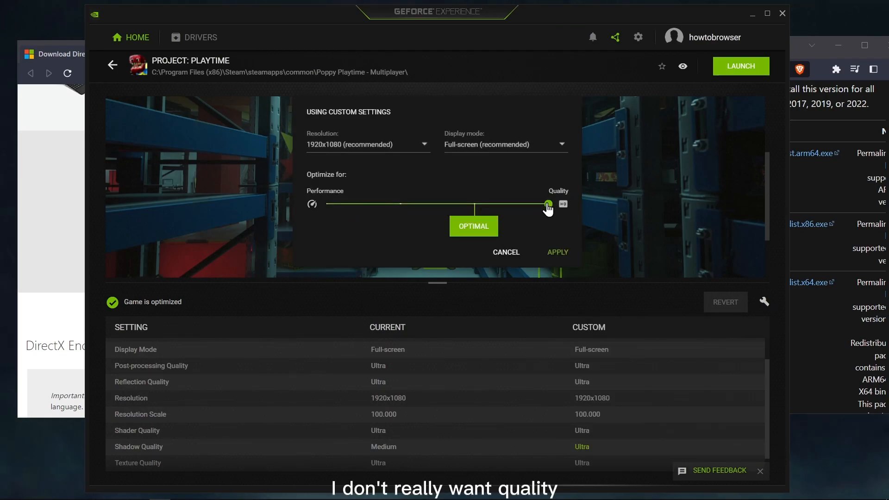
{"action": "left_click_drag", "start_coordinate": [546, 204], "coordinate": [326, 204]}
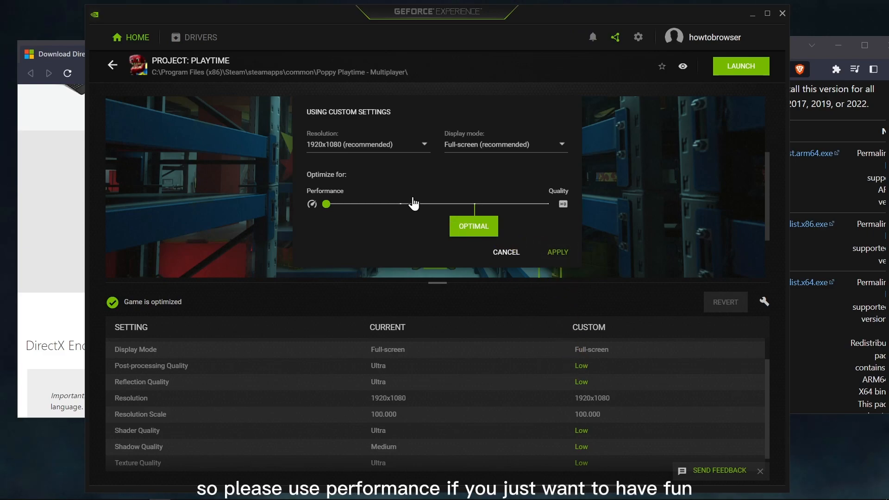
{"action": "mouse_move", "coordinate": [414, 204]}
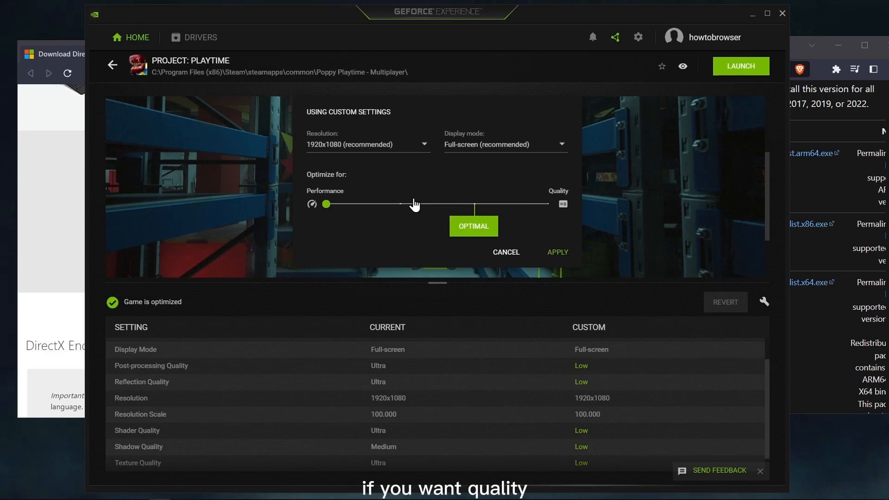
{"action": "left_click_drag", "start_coordinate": [326, 204], "coordinate": [547, 204]}
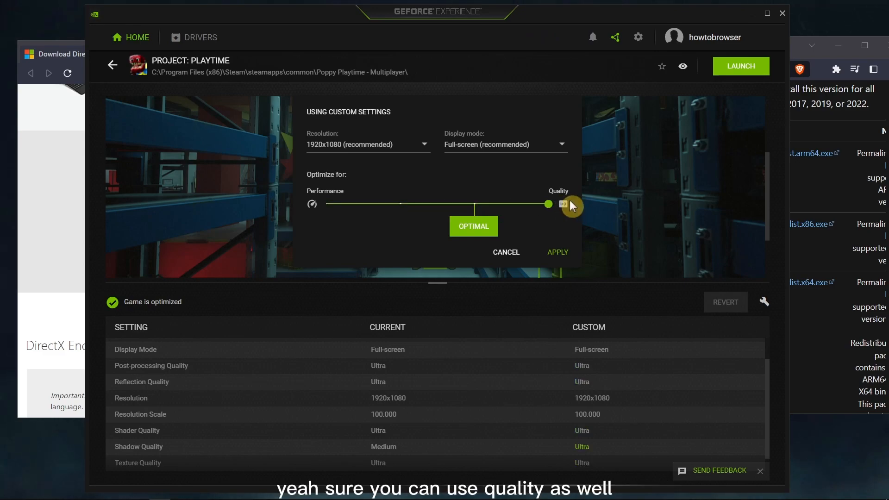
{"action": "left_click", "coordinate": [472, 225]}
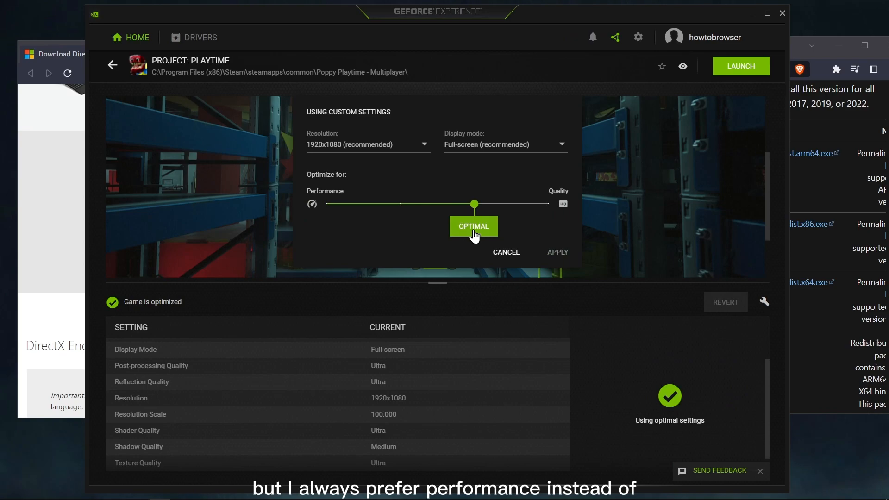
{"action": "left_click_drag", "start_coordinate": [475, 204], "coordinate": [326, 204]}
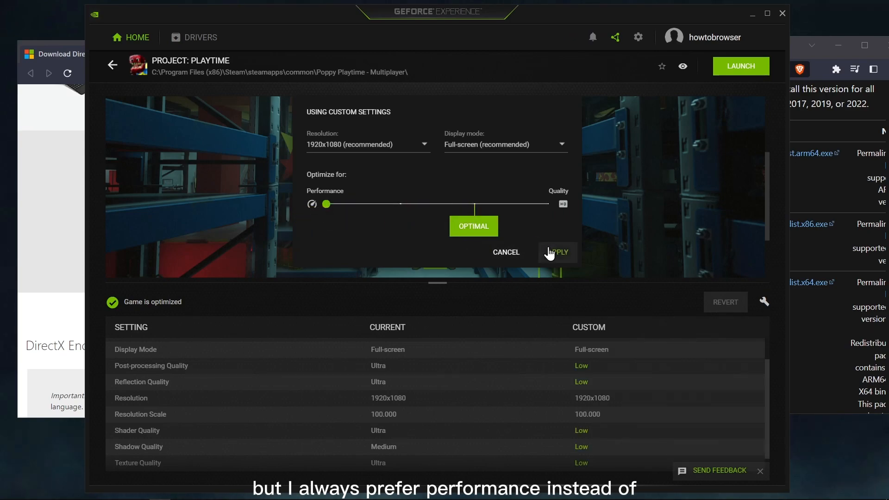
{"action": "left_click", "coordinate": [556, 252]}
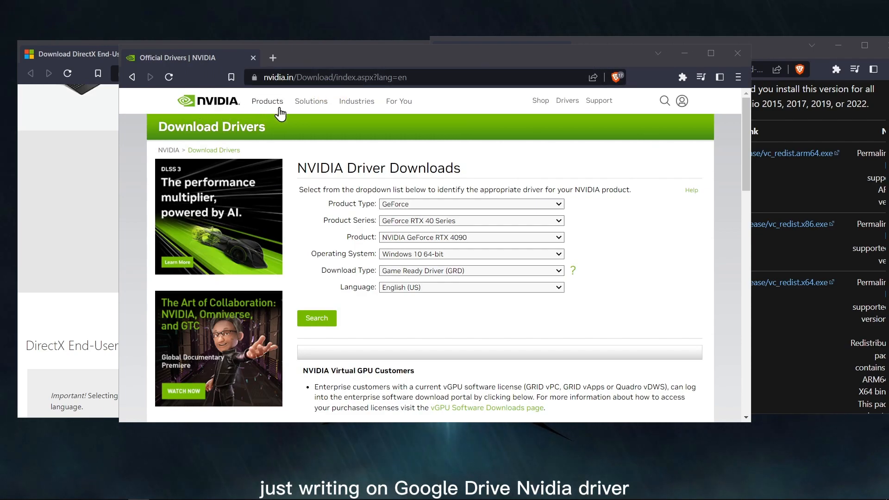
{"action": "mouse_move", "coordinate": [363, 172]}
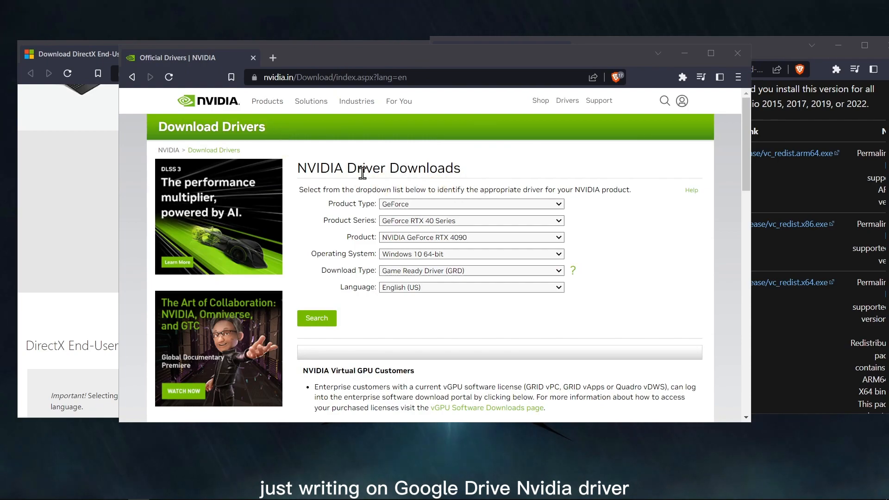
Expand the Product Type dropdown on NVIDIA's Driver Downloads page to review options
{"action": "left_click", "coordinate": [469, 237]}
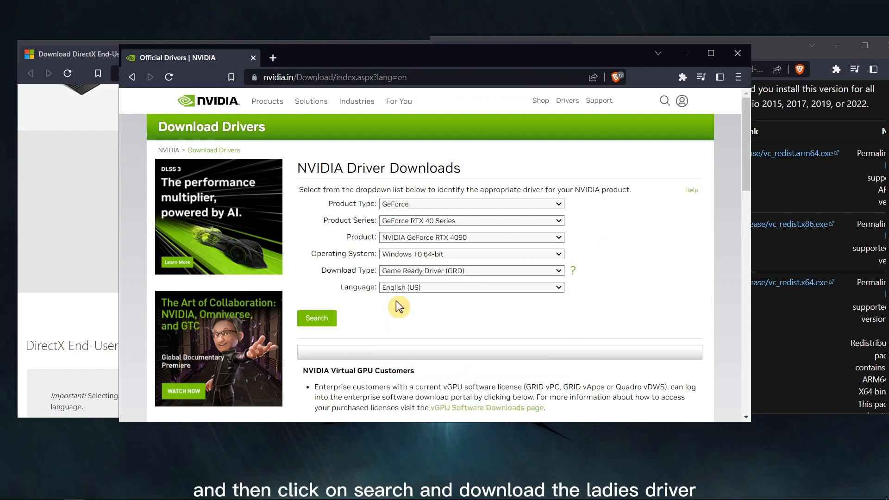
{"action": "left_click", "coordinate": [469, 204]}
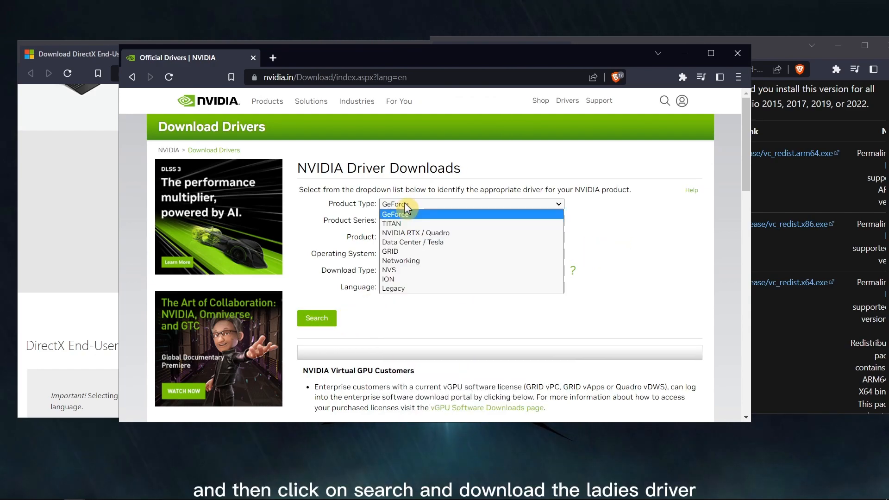
{"action": "mouse_move", "coordinate": [452, 251]}
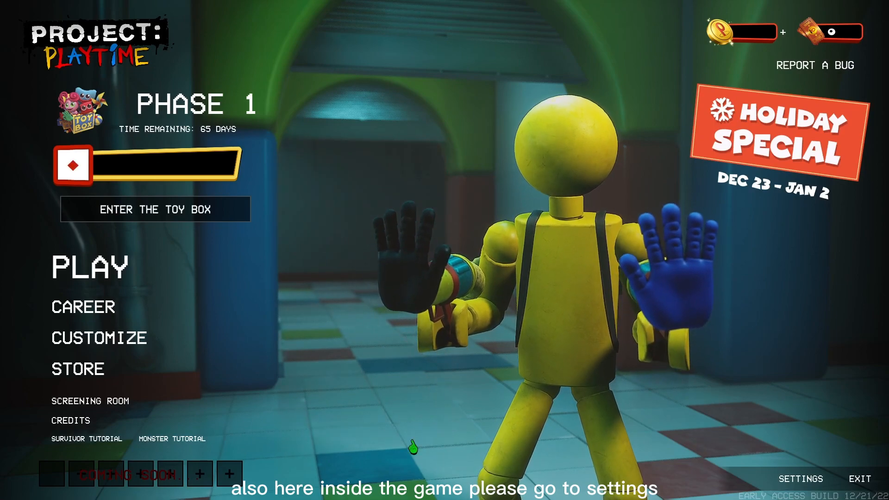
Turn VSync off and lower anti-aliasing, reflection and shader quality to Low
{"action": "left_click", "coordinate": [799, 477]}
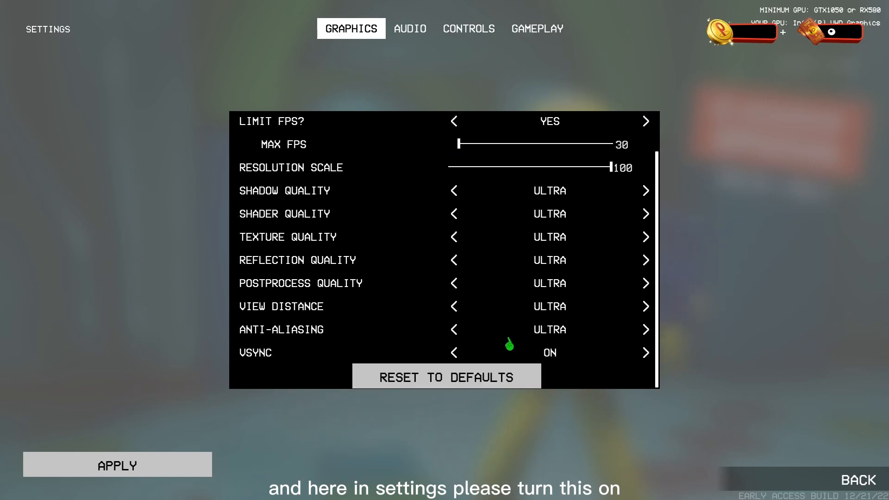
{"action": "left_click", "coordinate": [453, 352]}
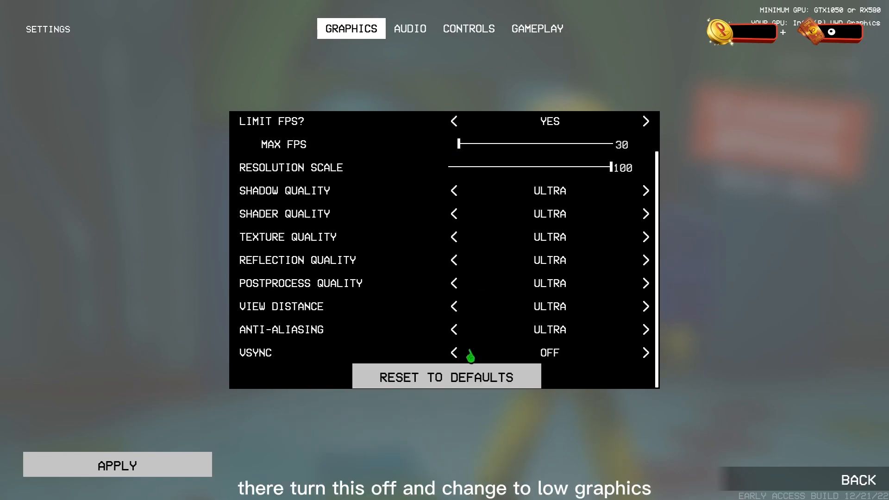
{"action": "left_click", "coordinate": [453, 329]}
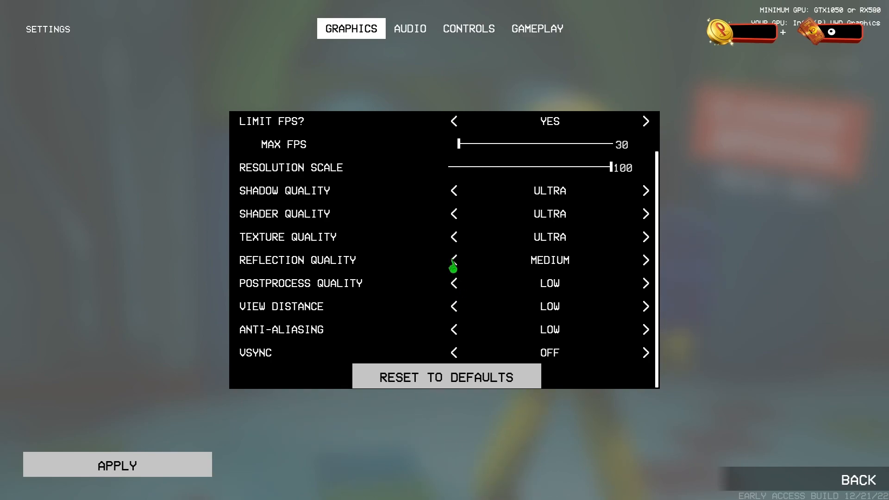
{"action": "left_click", "coordinate": [454, 260]}
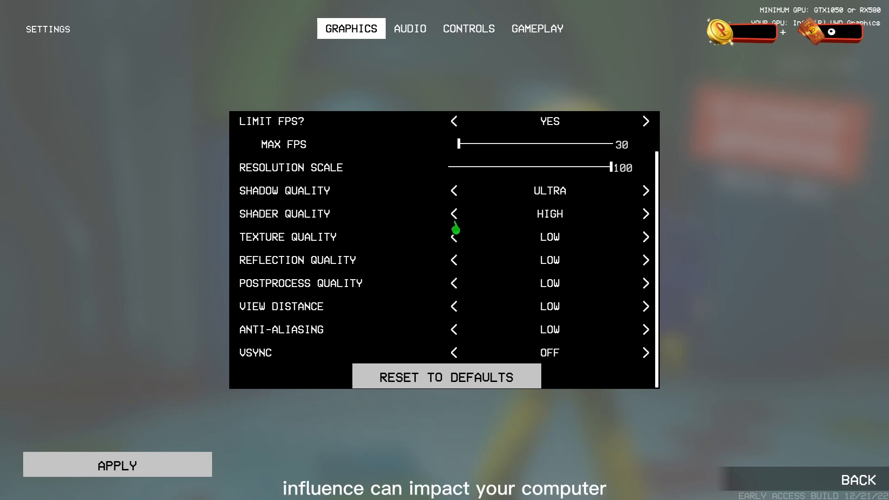
{"action": "left_click", "coordinate": [454, 213]}
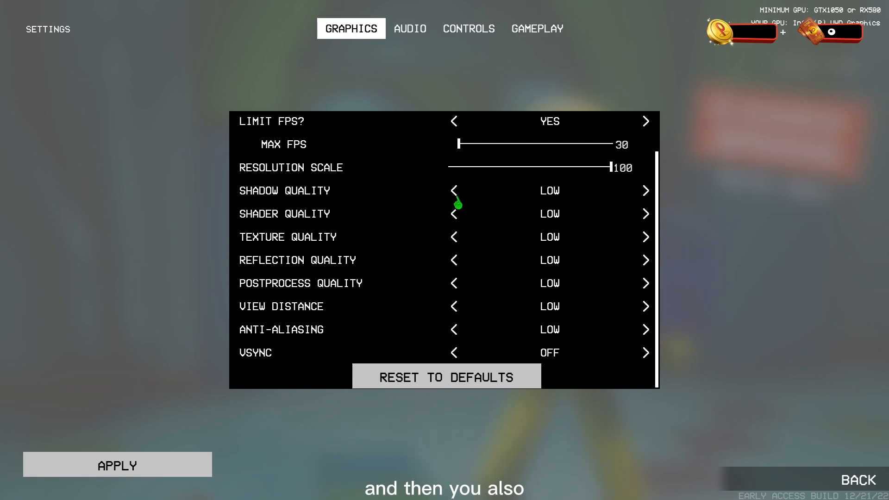
{"action": "mouse_move", "coordinate": [548, 202]}
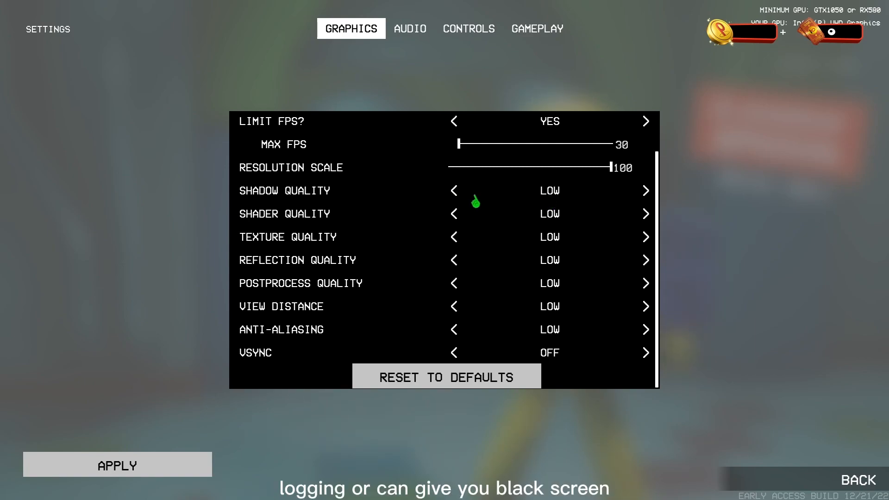
{"action": "mouse_move", "coordinate": [773, 477]}
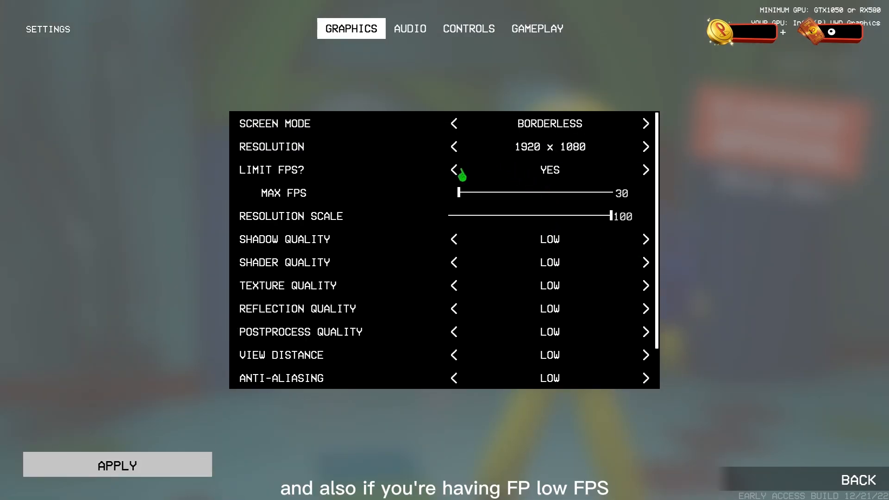
{"action": "mouse_move", "coordinate": [452, 157]}
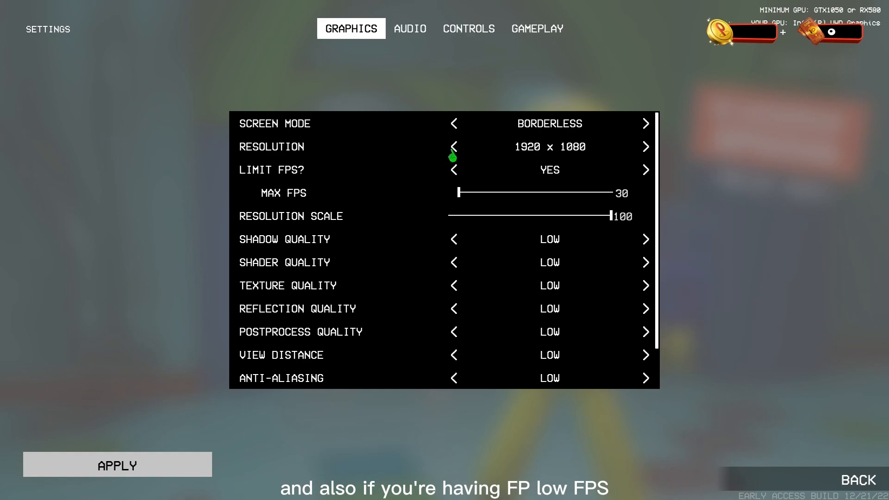
Step the game resolution down from 1920 x 1080 to 1280 x 800
{"action": "left_click", "coordinate": [453, 147]}
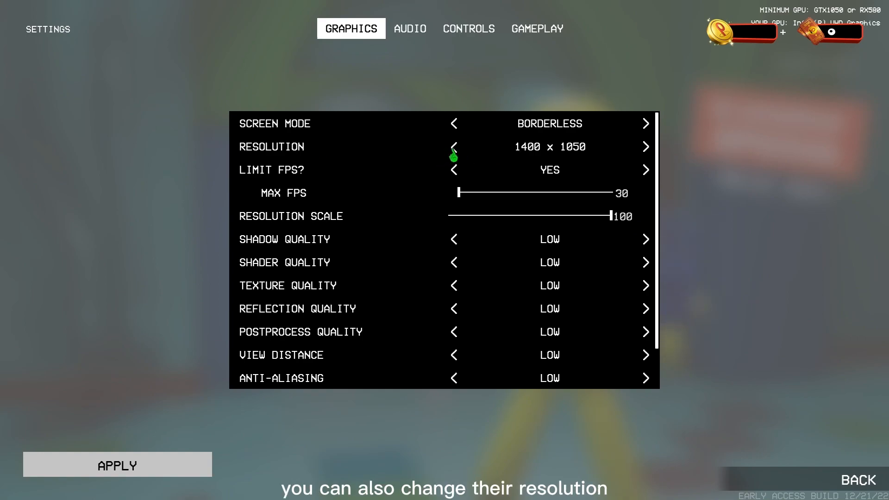
{"action": "left_click", "coordinate": [454, 146]}
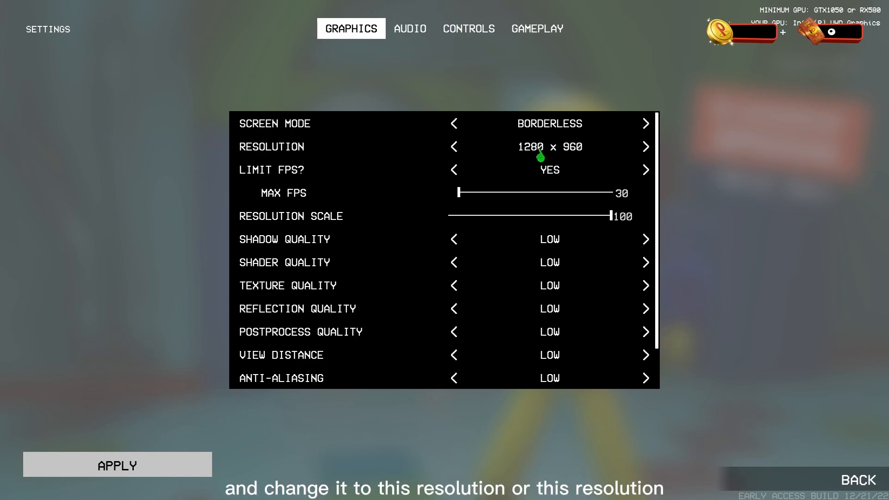
{"action": "left_click", "coordinate": [645, 146]}
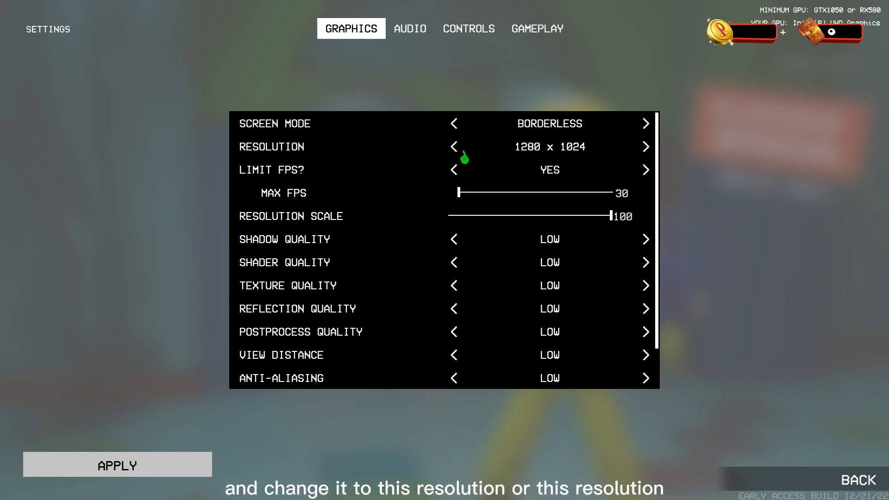
{"action": "left_click", "coordinate": [454, 146]}
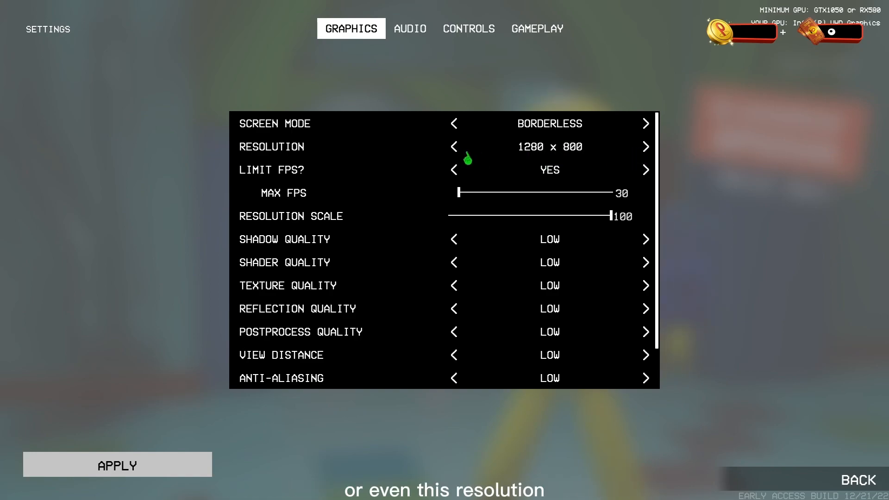